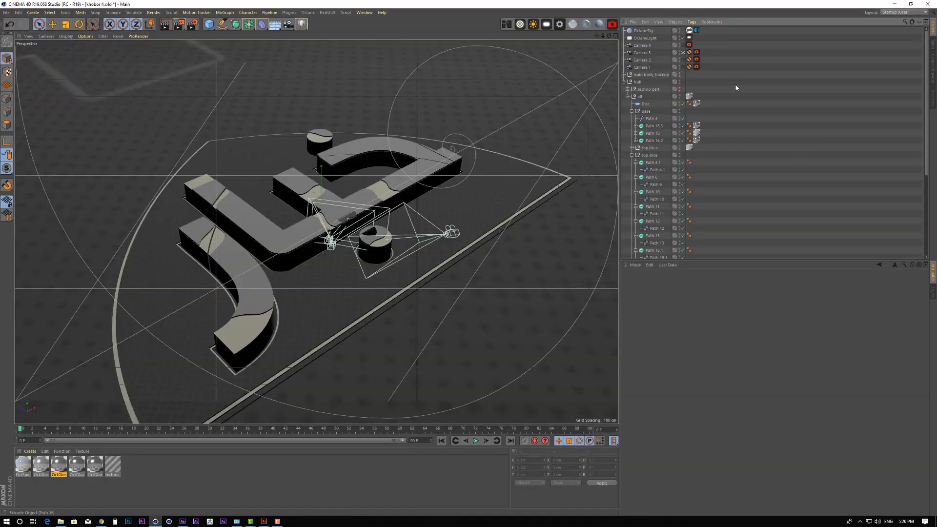
- Start the Octane Live Viewer rendering the metallic logo scene on the circuit floor
click(307, 12)
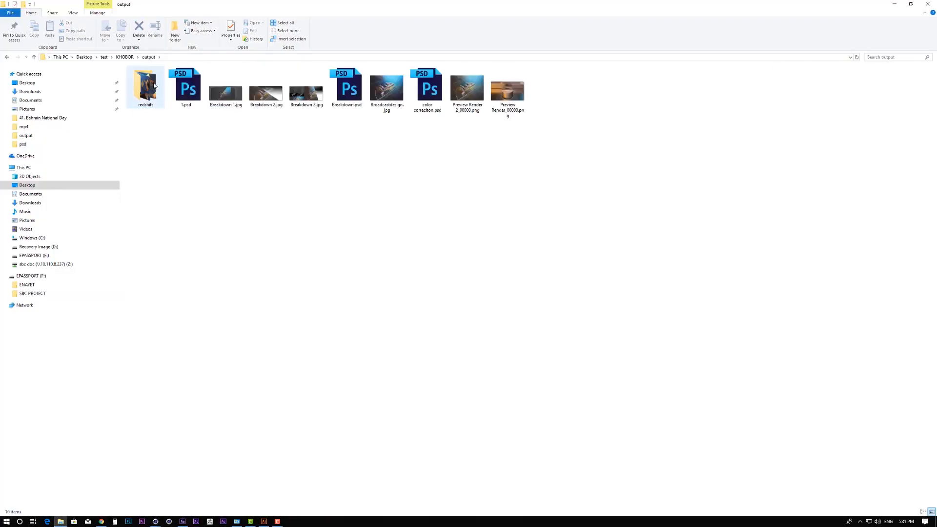
click(468, 88)
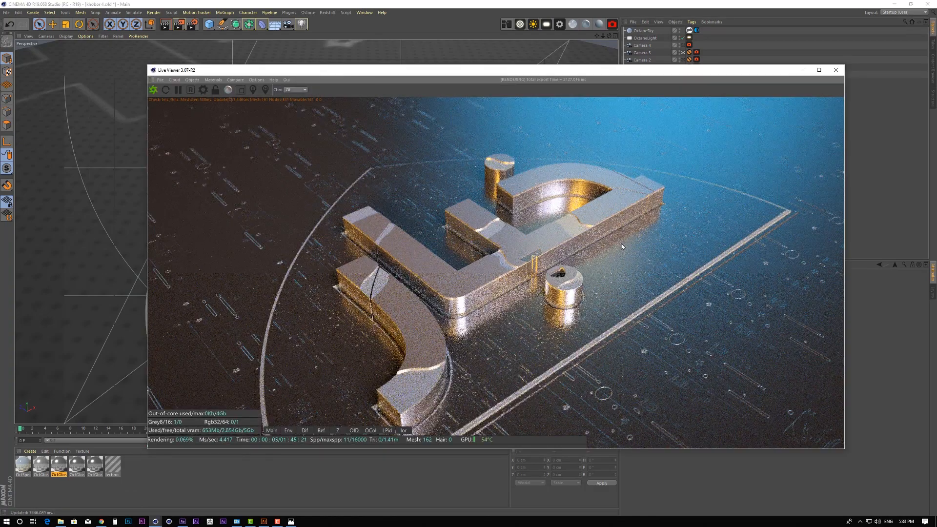
click(181, 521)
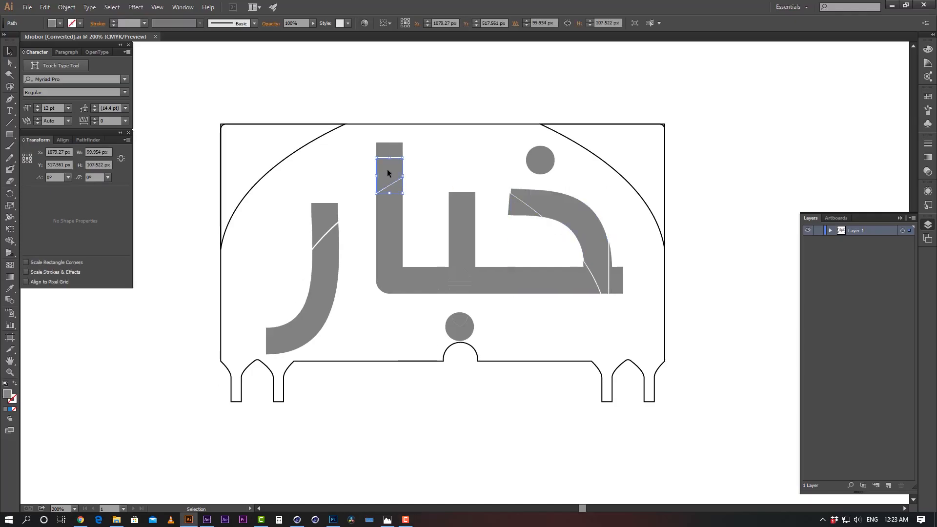
click(392, 239)
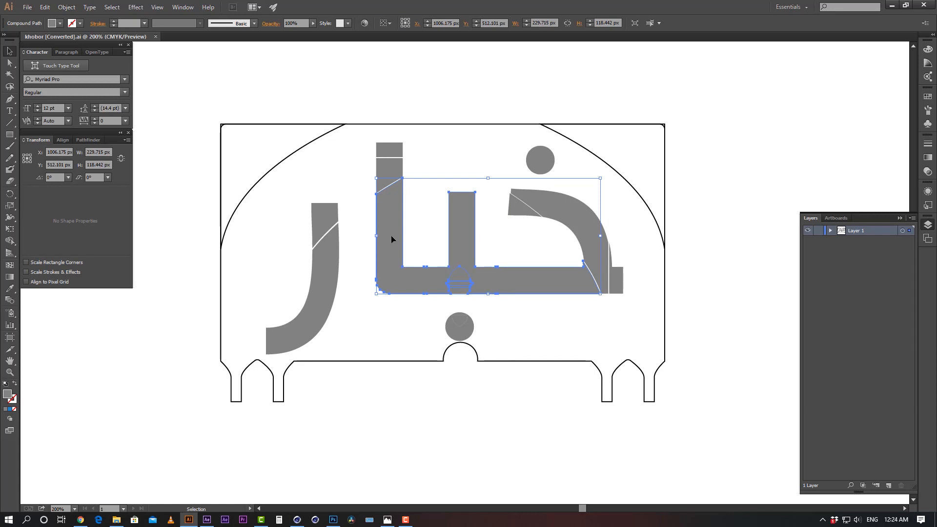
click(557, 330)
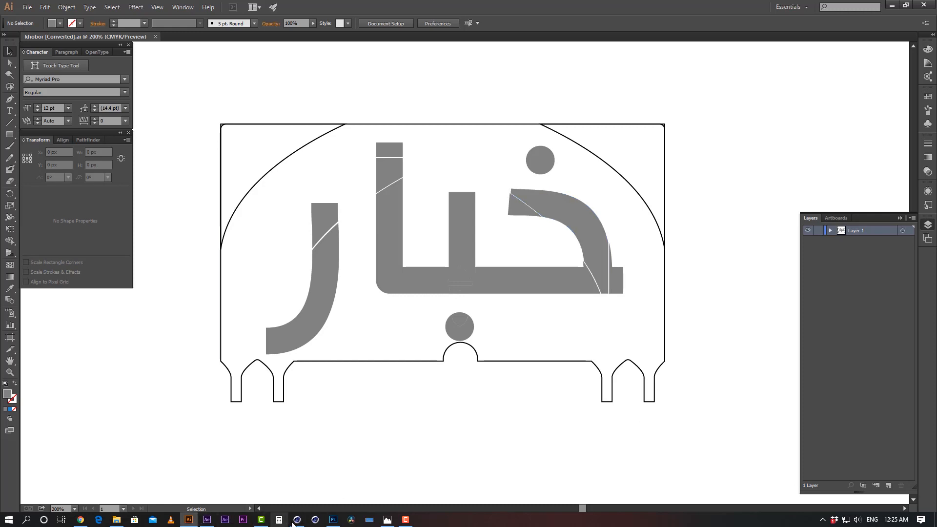
click(296, 519)
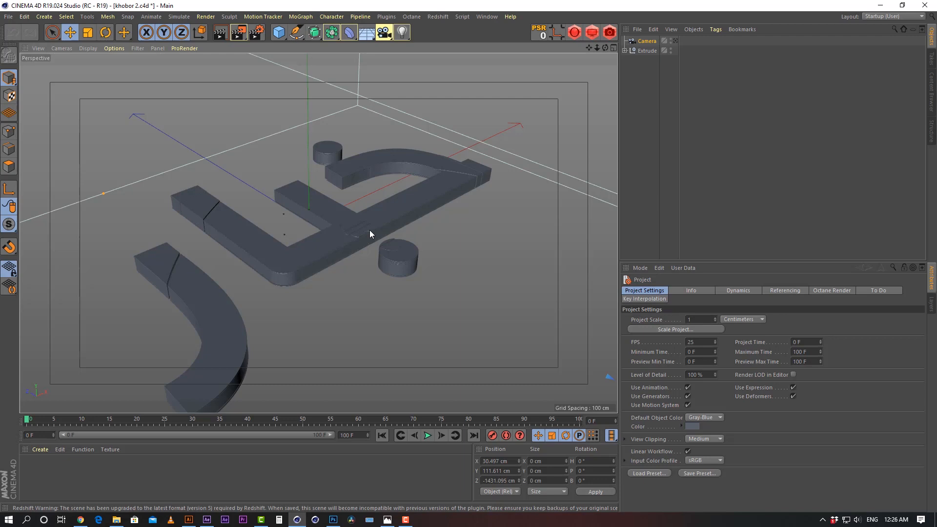
mouse_move(381, 362)
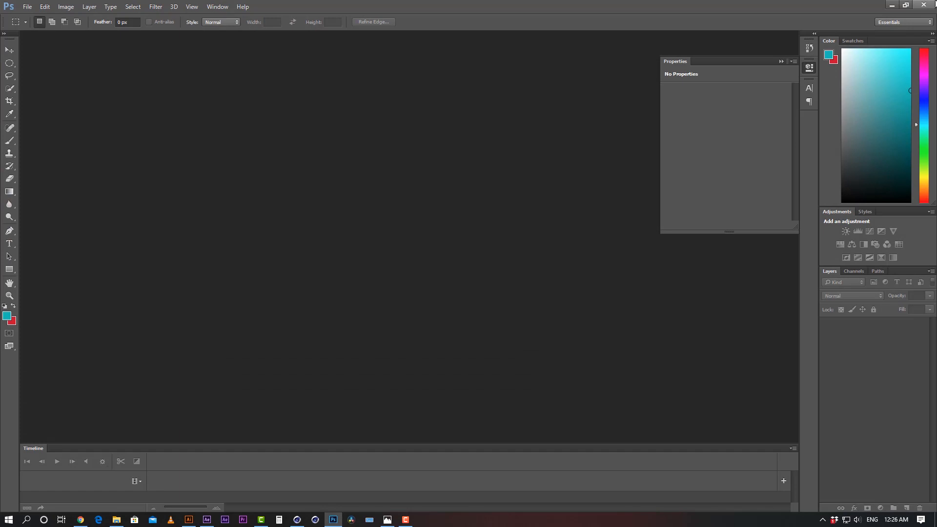
- Switch from the Cinema 4D logo scene to the After Effects final composite via the taskbar
click(188, 520)
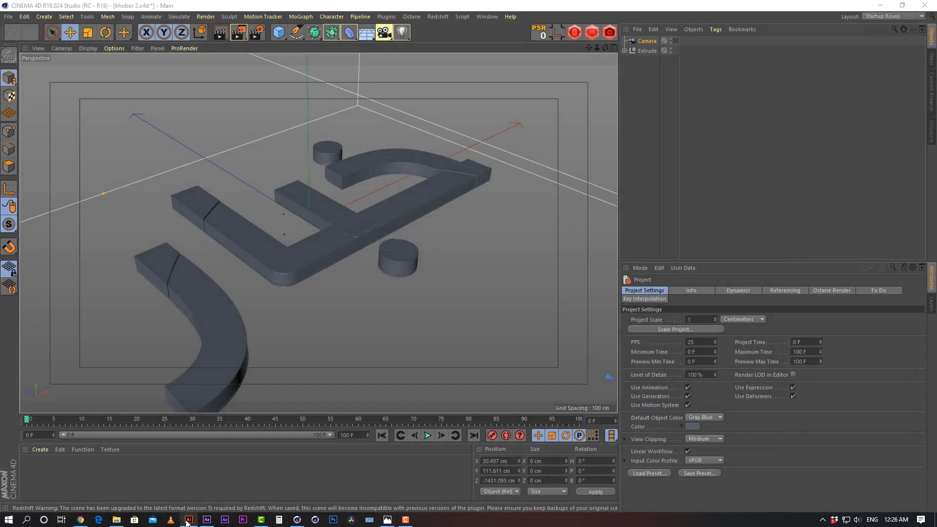
click(206, 518)
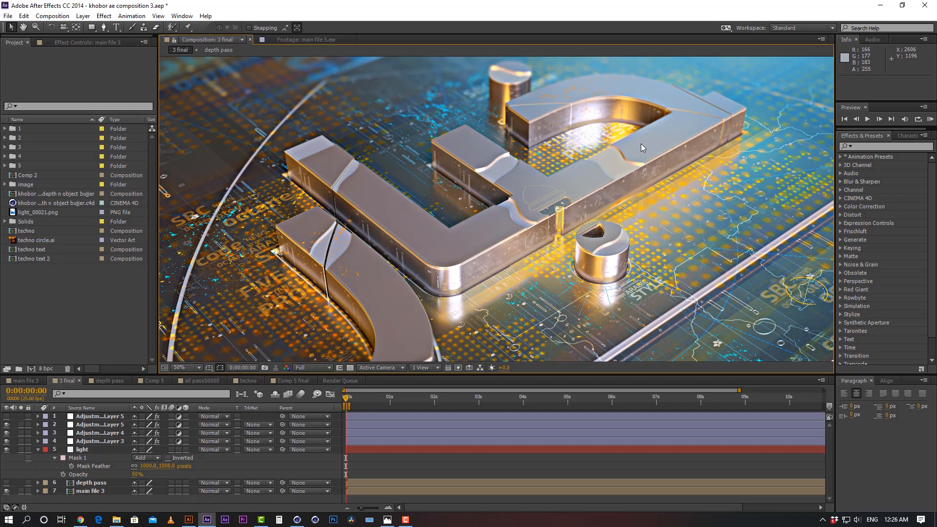
- Zoom the viewer to 25% and expand folder 3 to reveal the EXR and PNG pass files
click(177, 368)
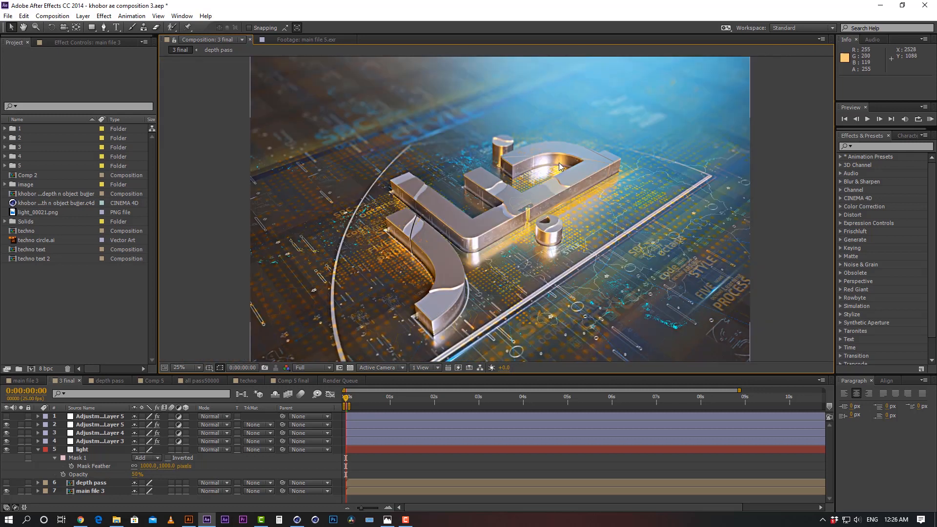
click(182, 368)
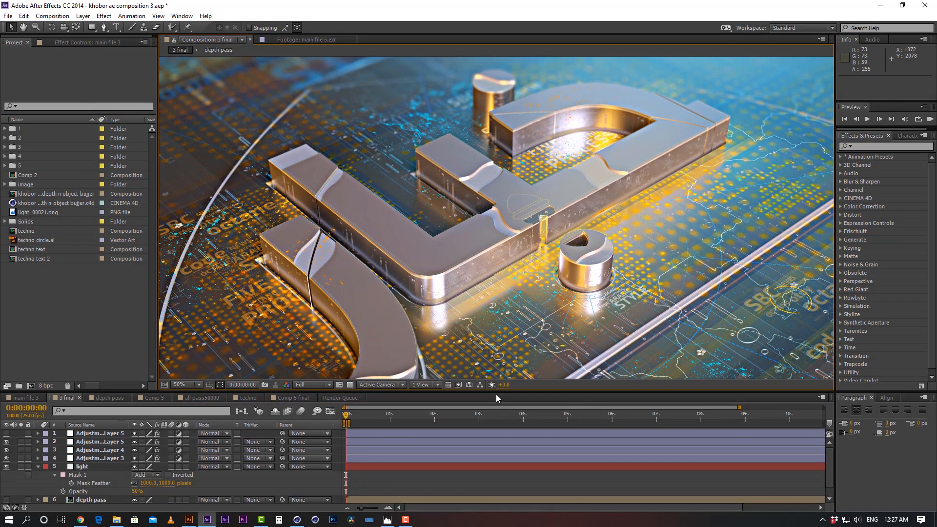
click(185, 385)
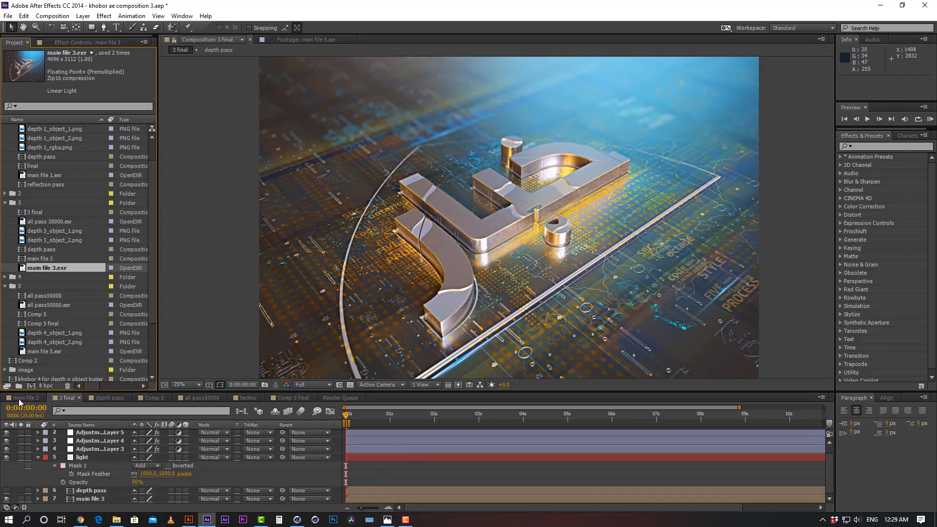
- Enter the main file 3 precomp and scroll through its stack of solids, artwork, camera and EXR layers
click(24, 398)
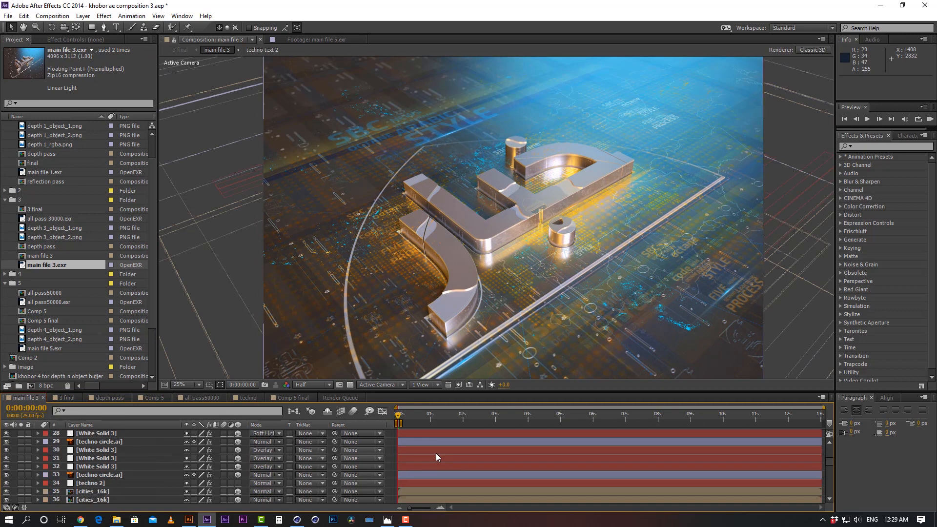
scroll(down, 3)
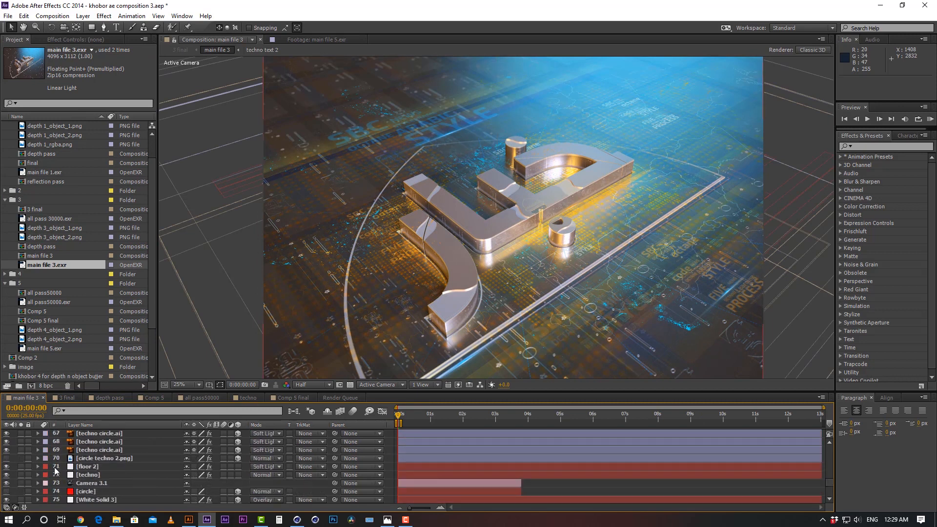
scroll(down, 3)
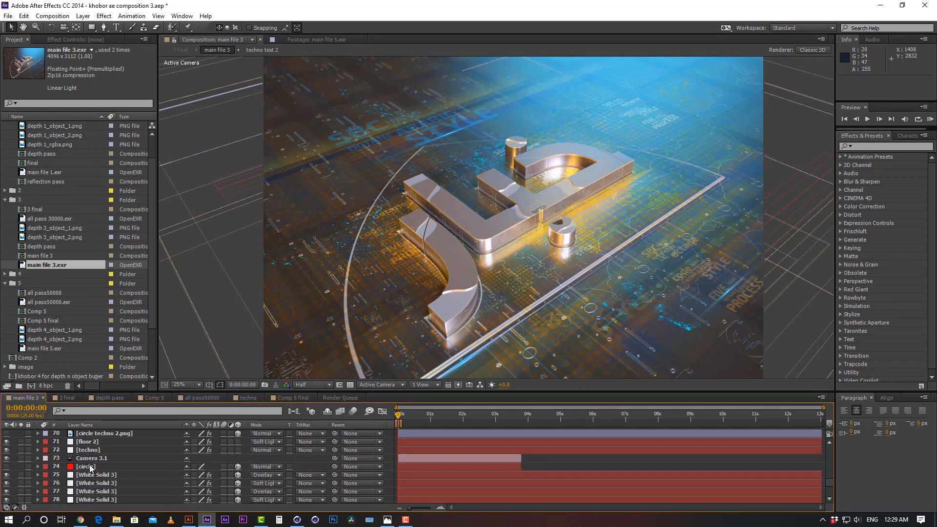
scroll(down, 3)
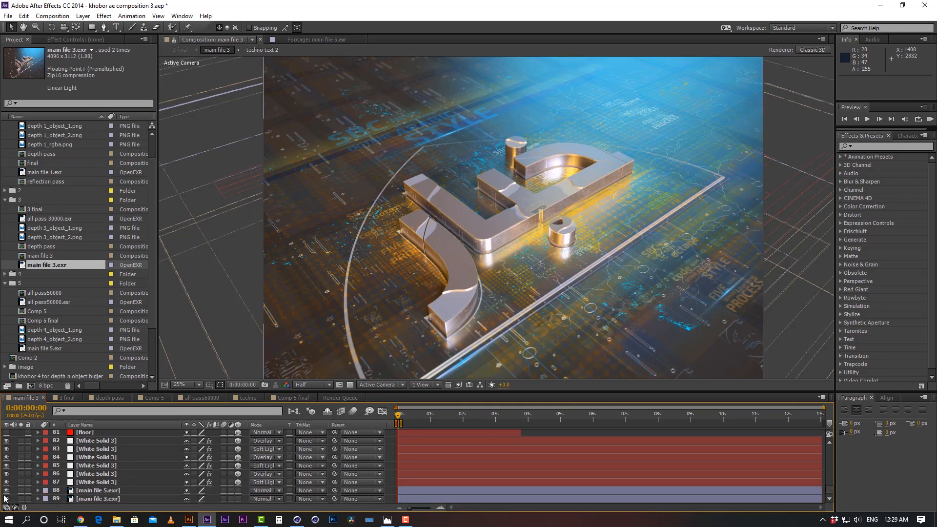
mouse_move(6, 499)
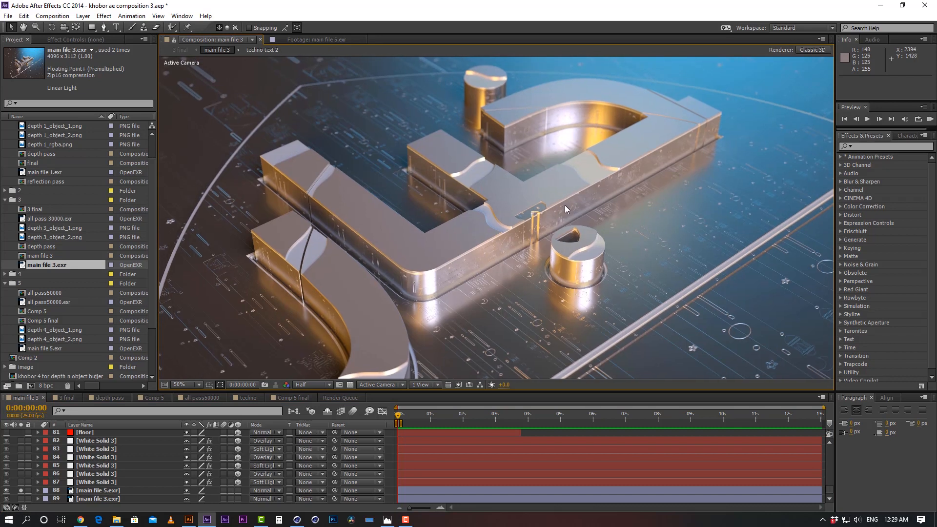
mouse_move(560, 199)
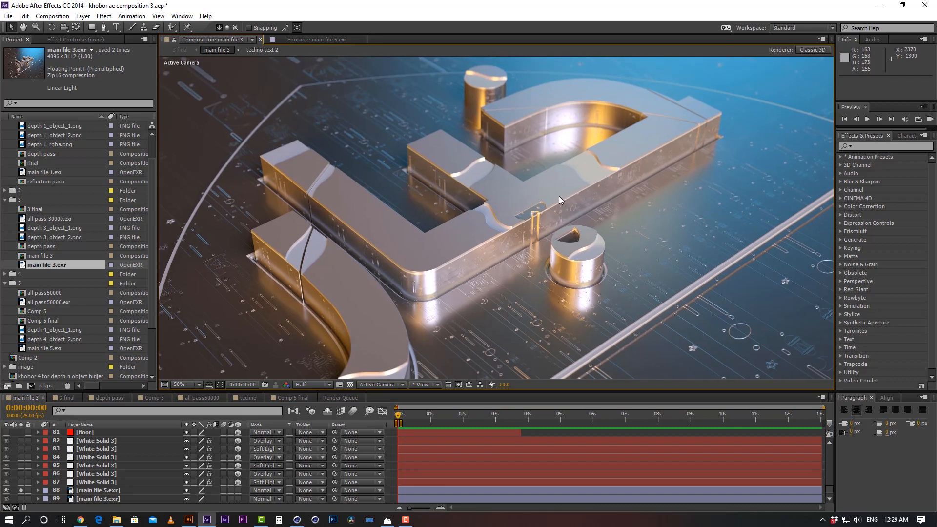
mouse_move(568, 153)
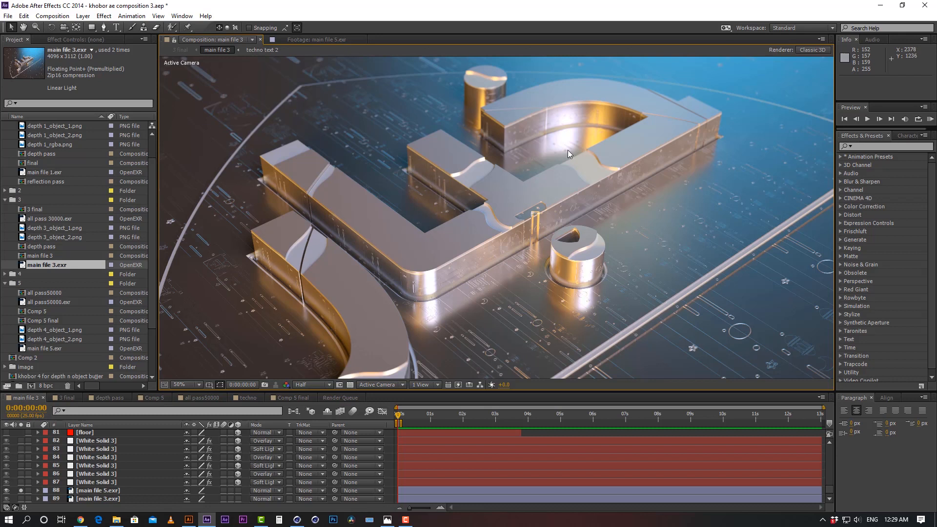
mouse_move(21, 494)
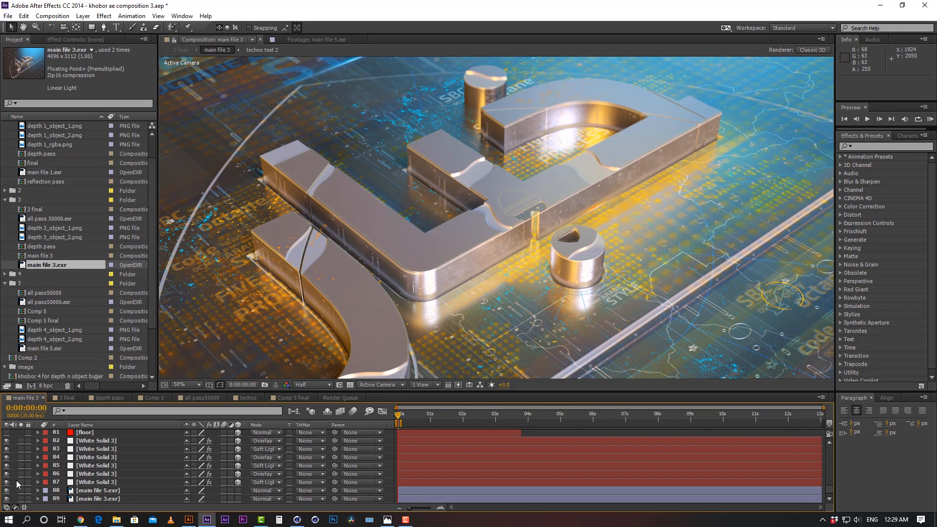
mouse_move(47, 250)
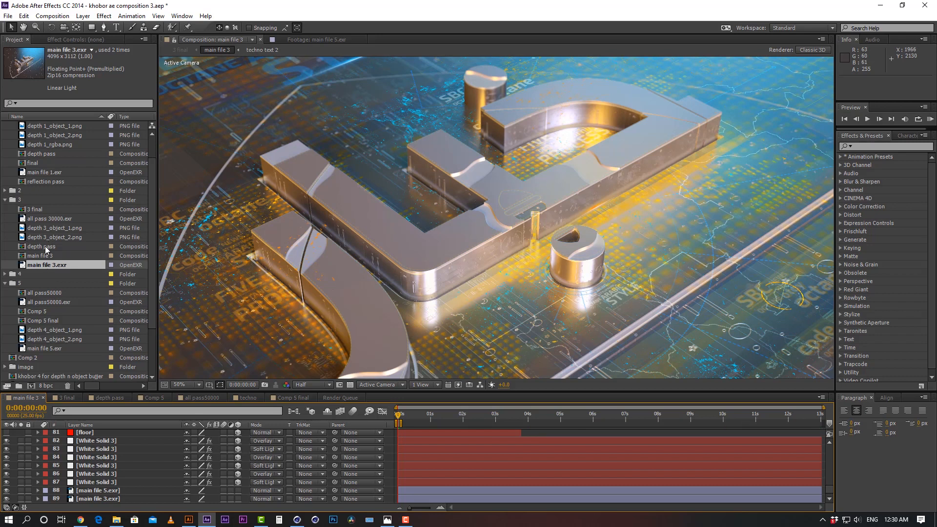
- Preview the depth_3_object_1 and depth_3_object_2 PNG mattes full size as white and inverted logo silhouettes
click(54, 236)
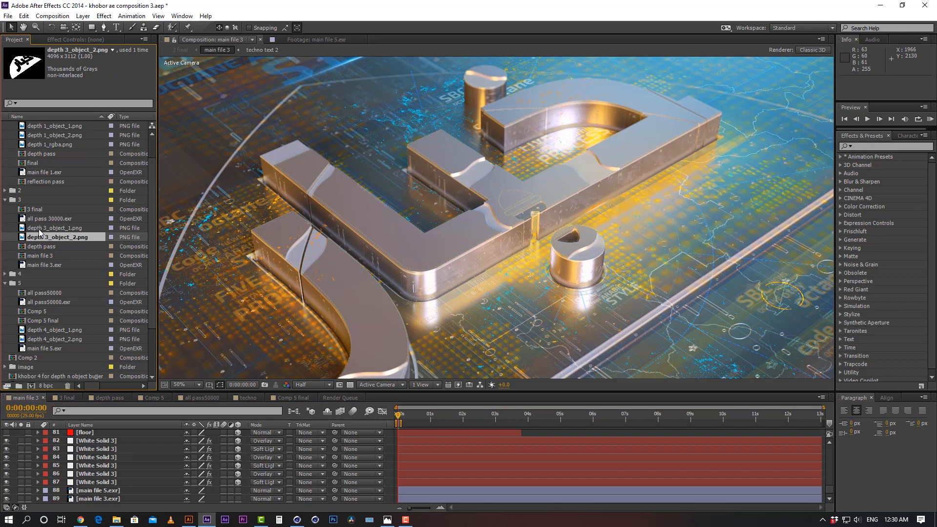
click(56, 227)
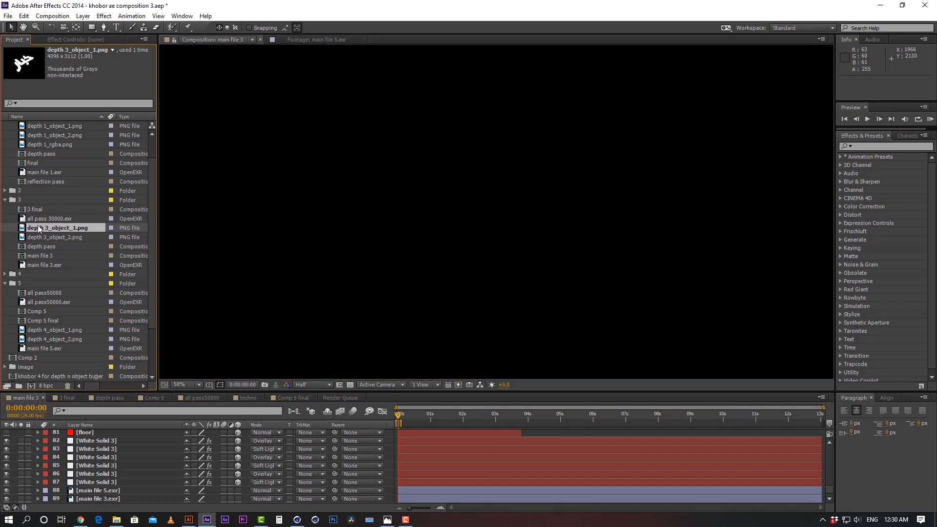
double_click(57, 227)
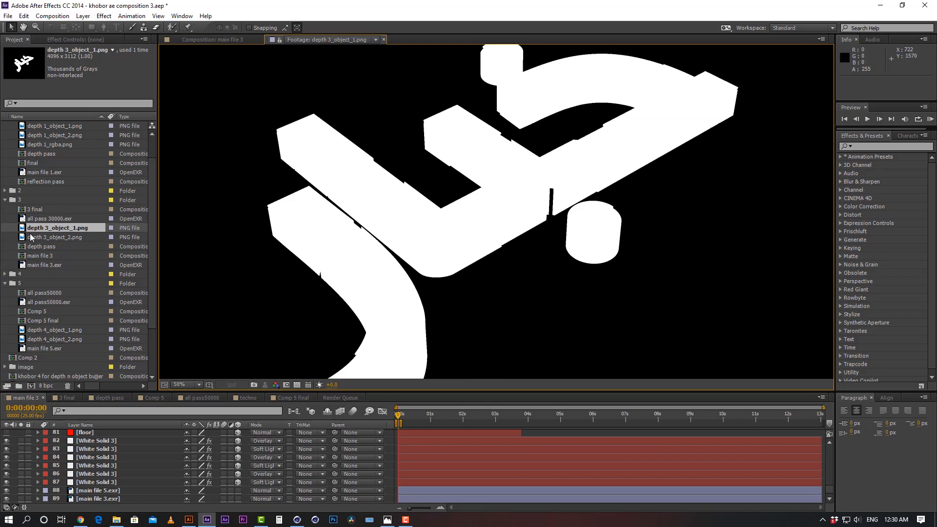
click(53, 236)
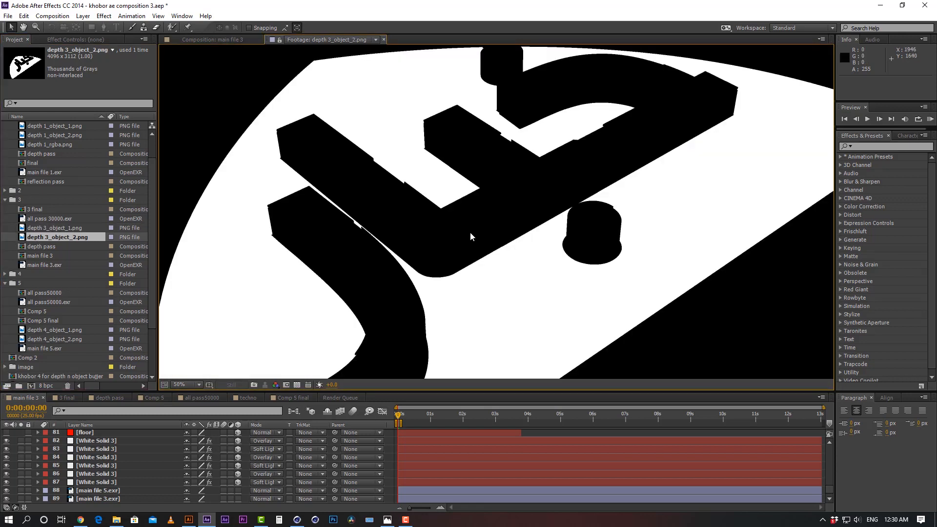
click(183, 385)
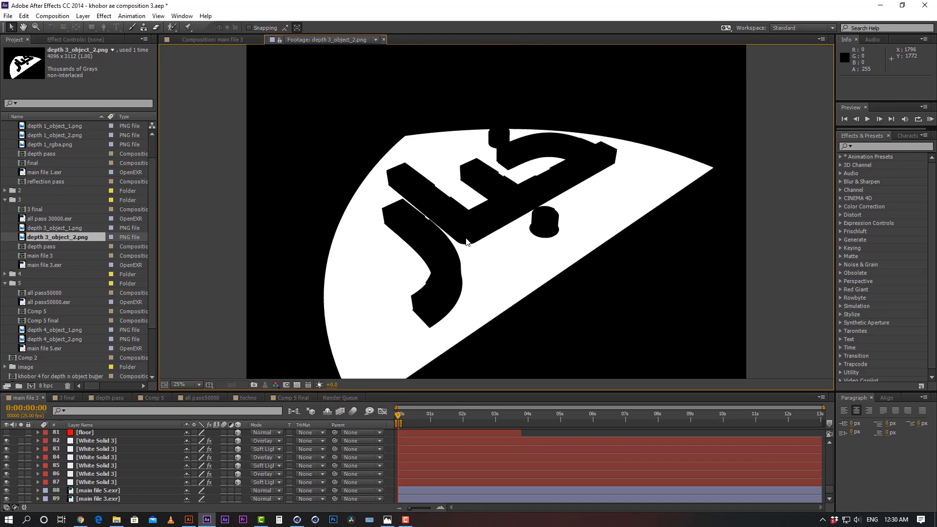
mouse_move(465, 238)
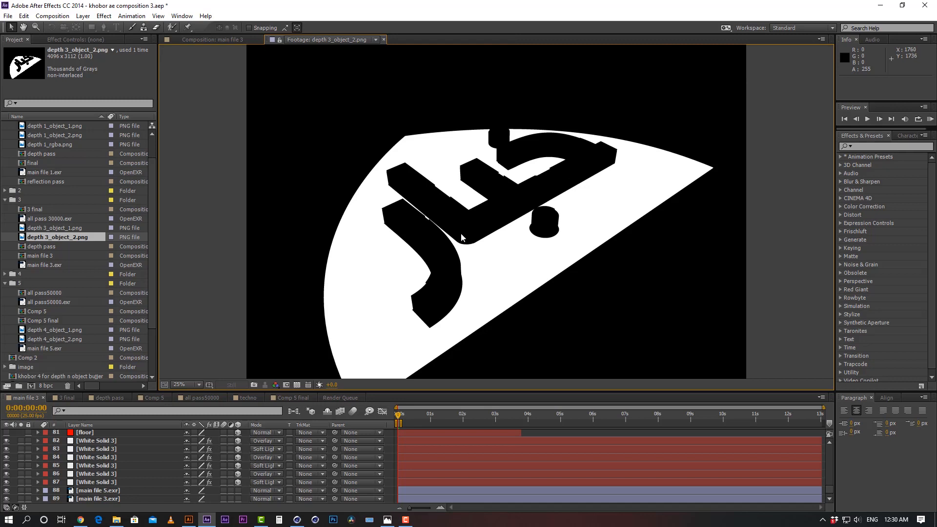
mouse_move(462, 238)
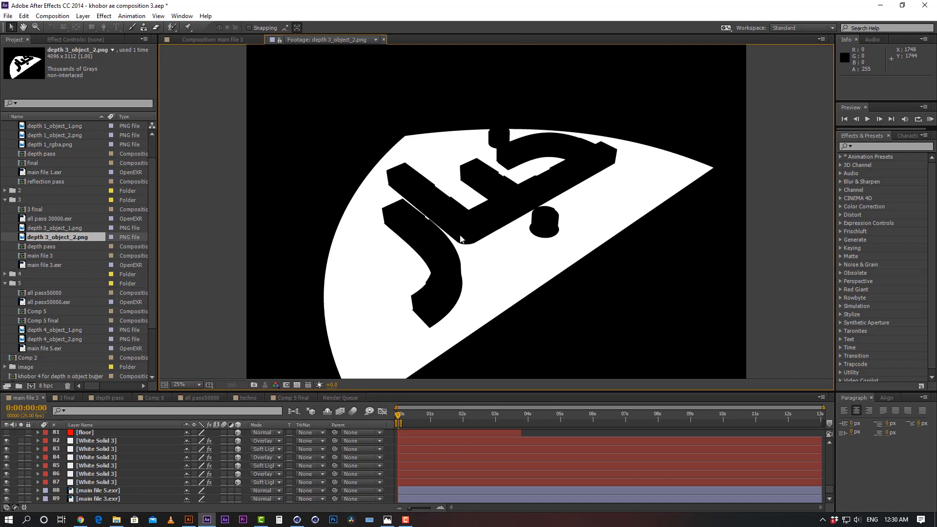
click(54, 227)
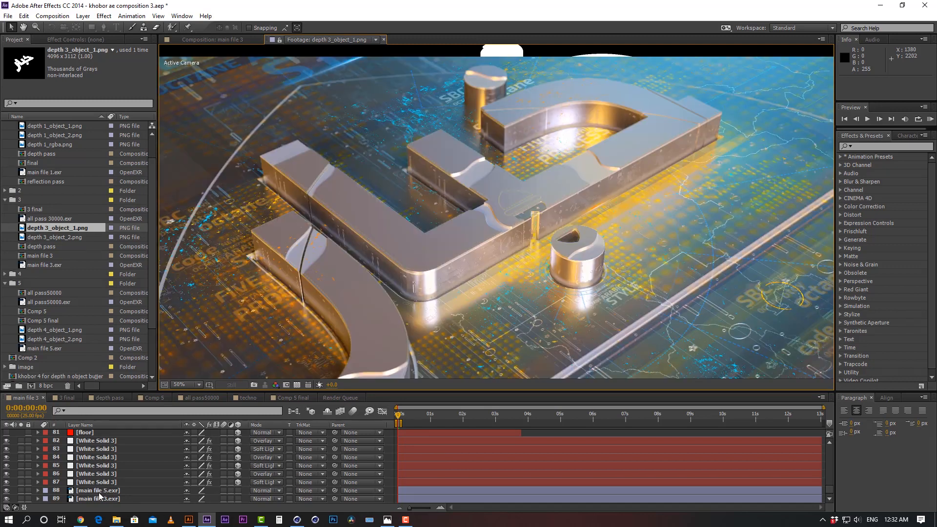
- Back in main file 3 at 25% zoom, select layer 65 depth_3_object_2.png above the Luma-matted main file 5.exr
click(96, 490)
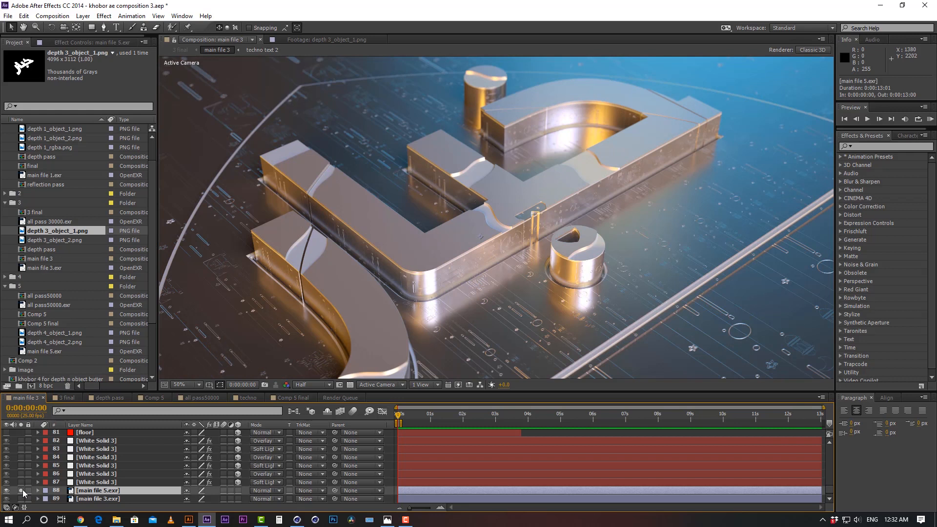
mouse_move(473, 124)
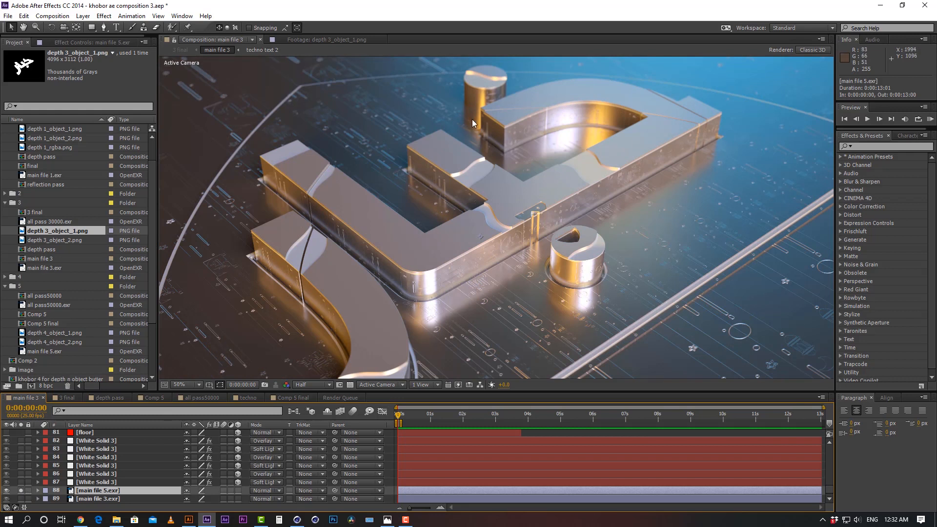
mouse_move(498, 287)
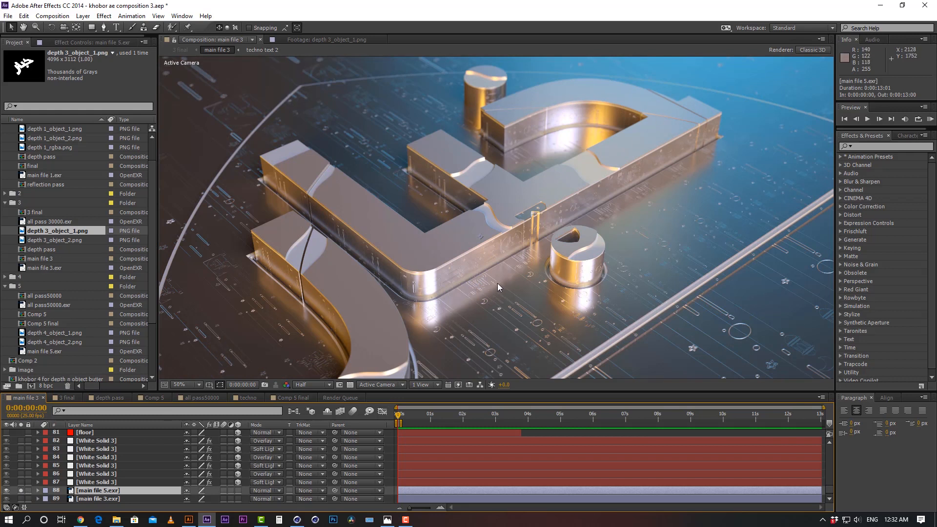
click(180, 385)
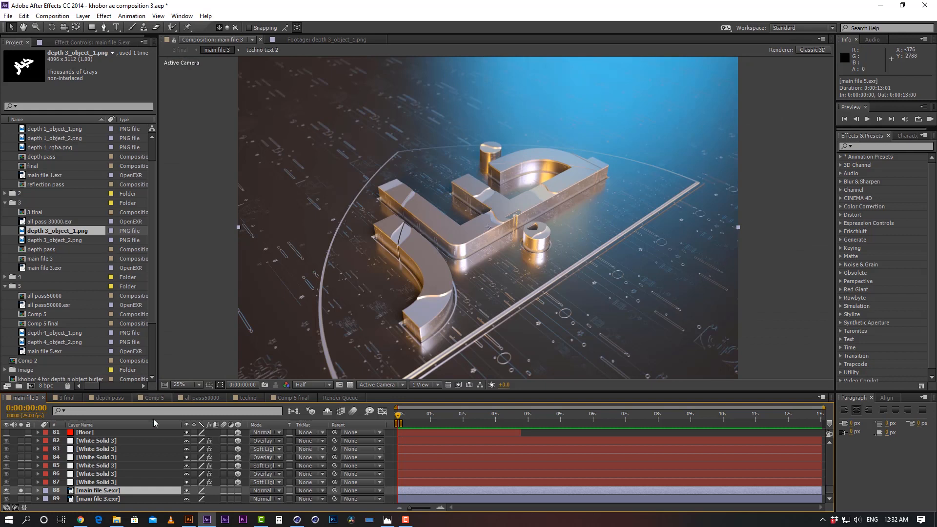
scroll(up, 3)
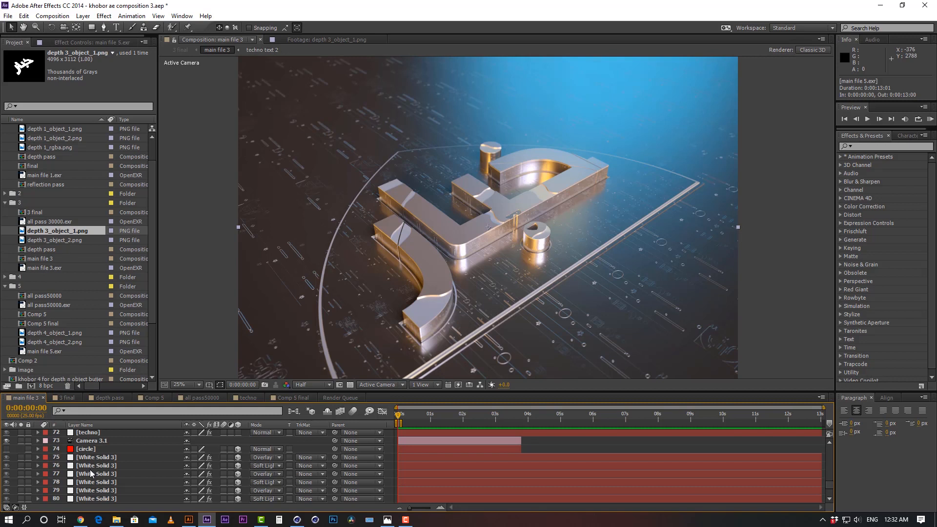
scroll(up, 3)
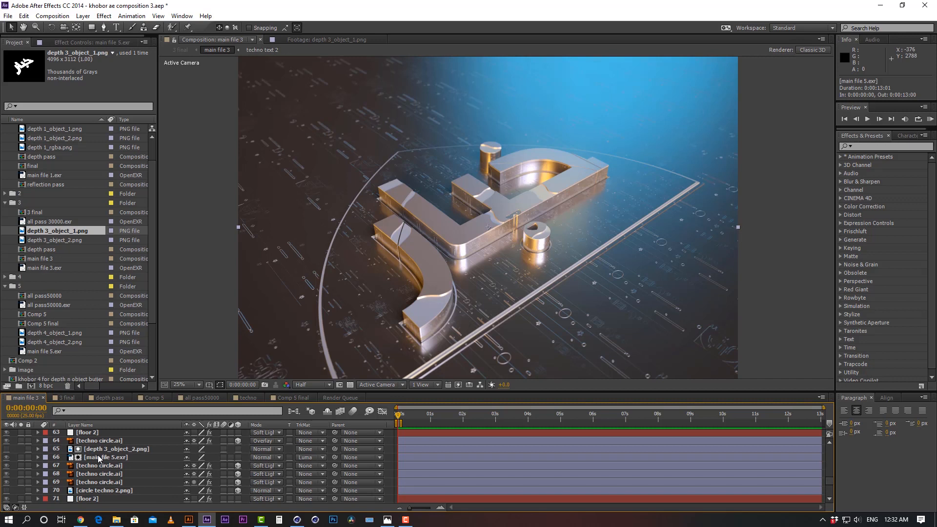
click(119, 457)
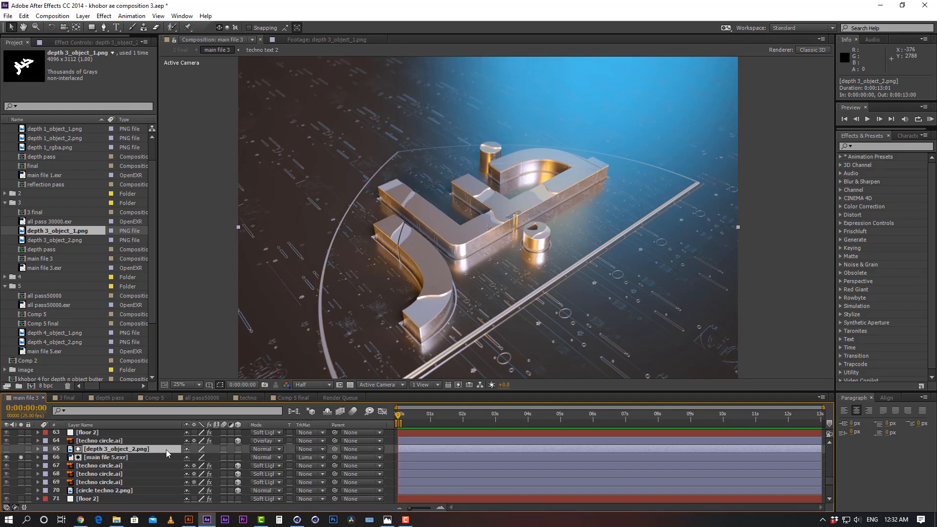
- Select main file 5.exr, view its depth_3_object_2 matte alone, then re-enable the logo render layer
scroll(down, 3)
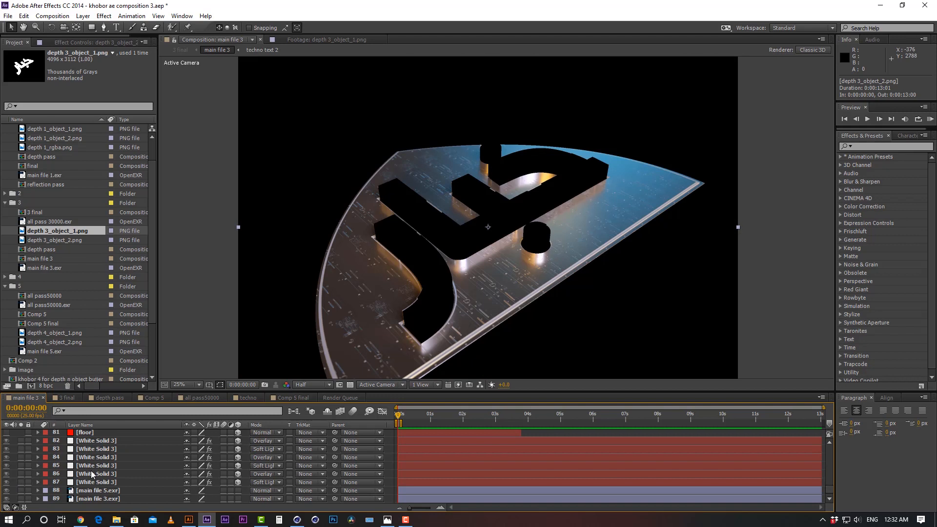
scroll(up, 3)
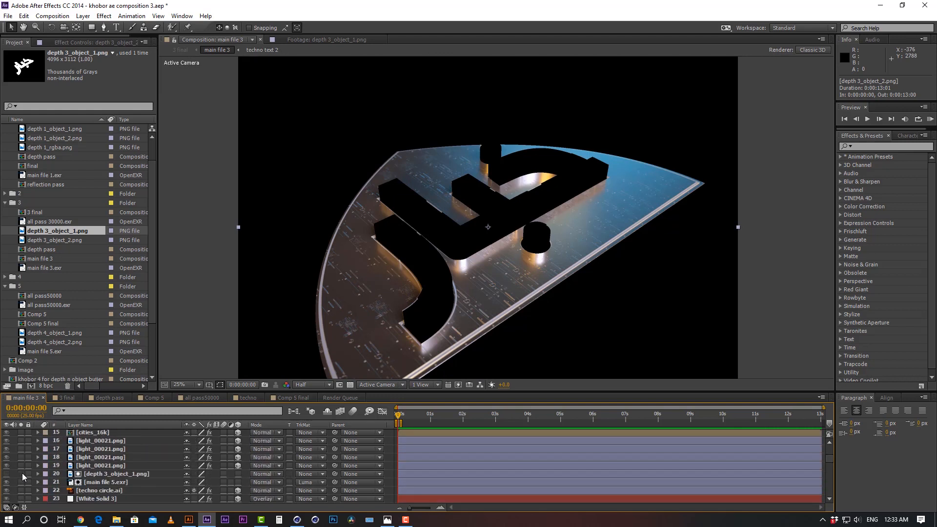
click(104, 456)
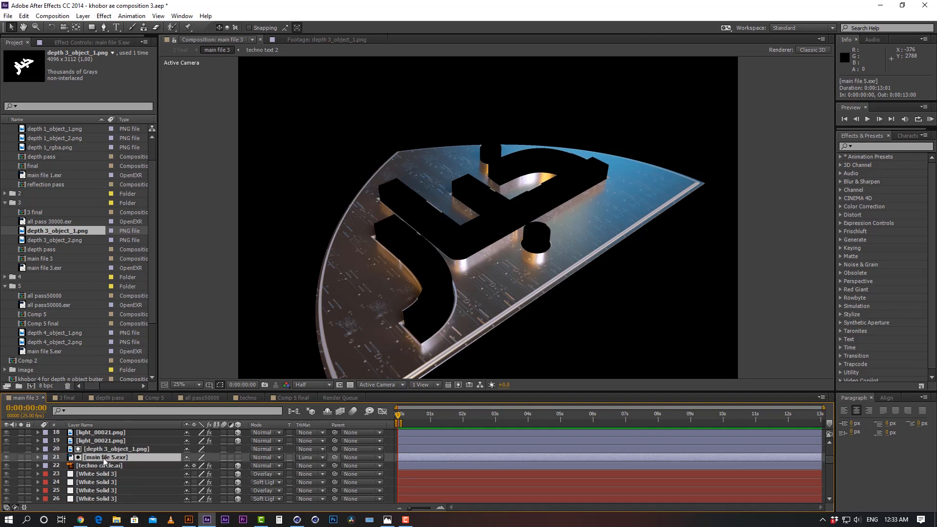
click(113, 449)
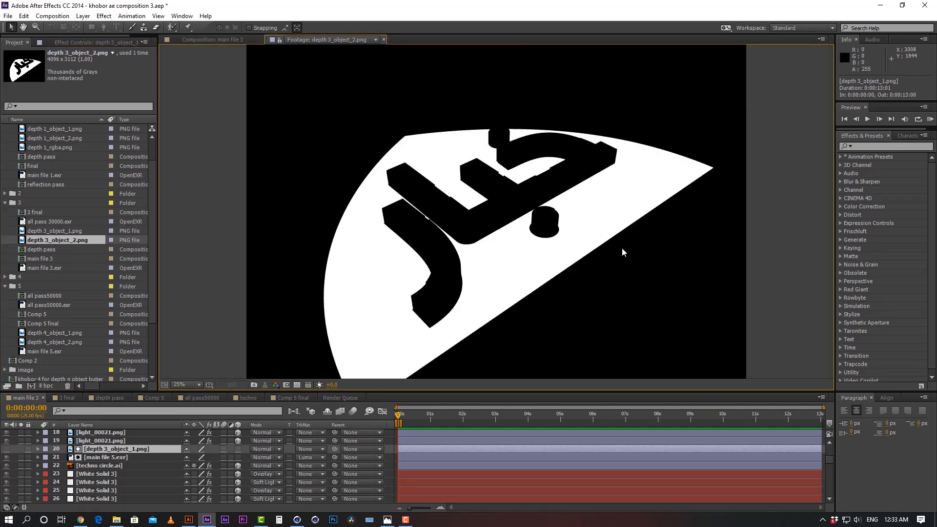
mouse_move(608, 250)
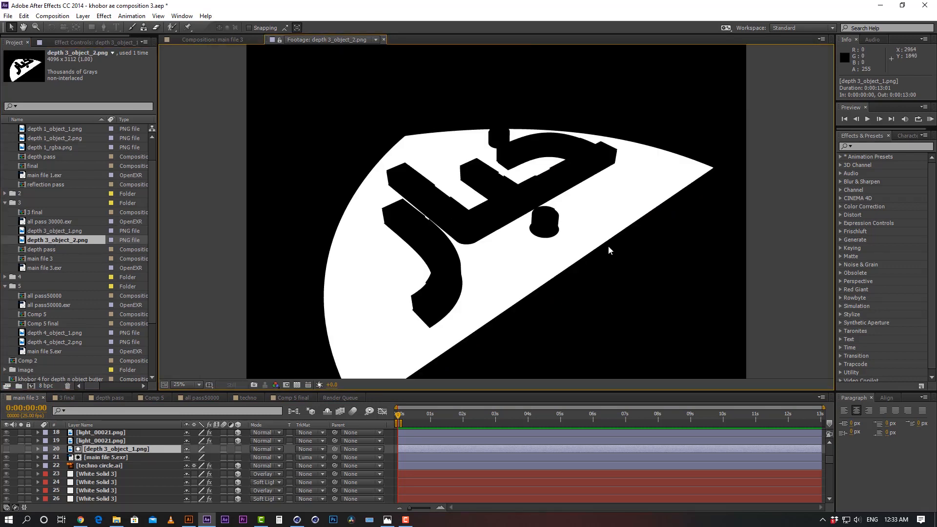
mouse_move(605, 250)
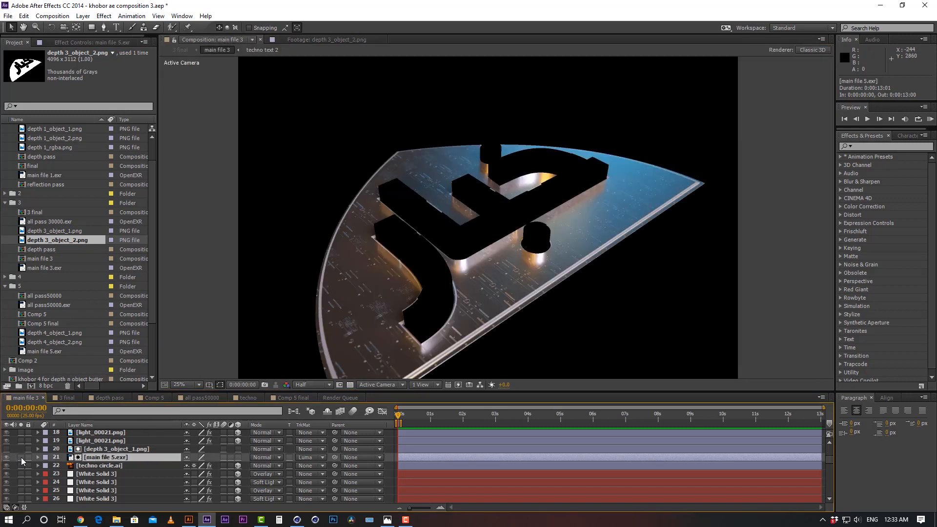
click(6, 457)
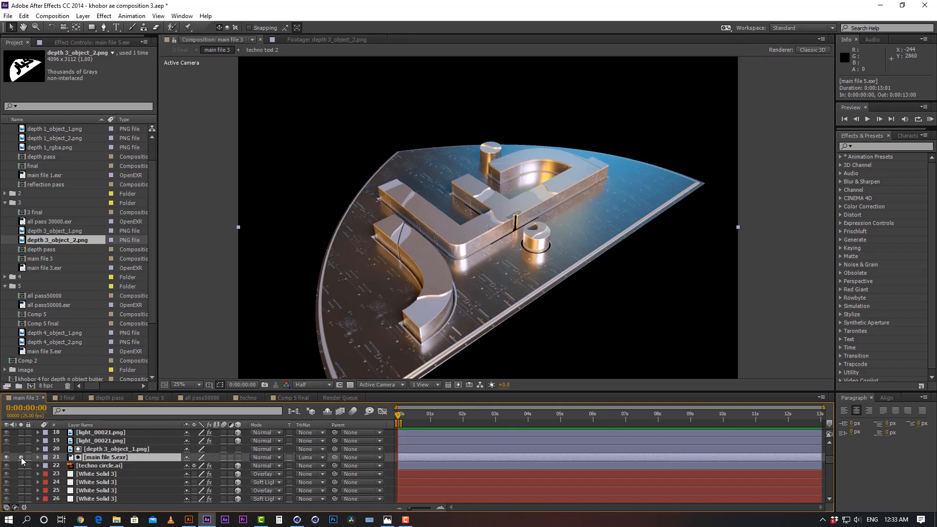
- Toggle the transparency grid so the chrome logo and circuit floor show over a transparent background
scroll(down, 3)
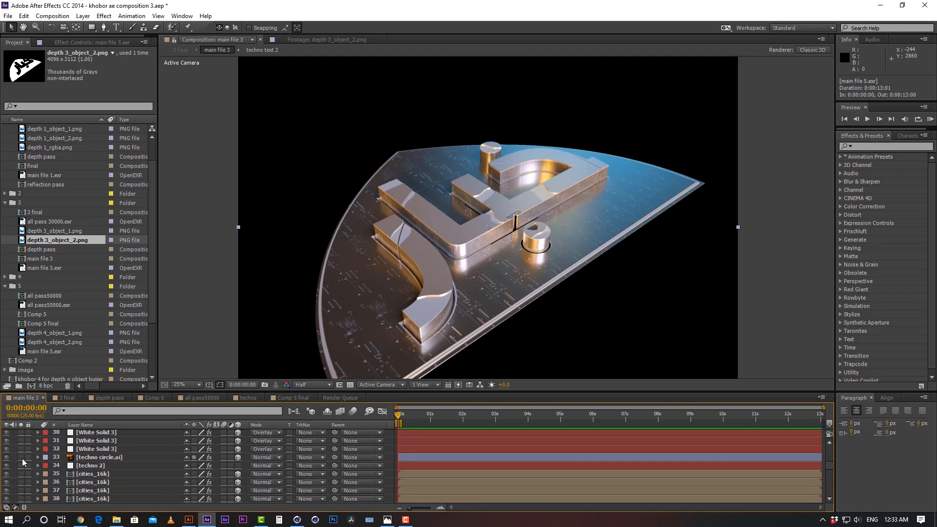
scroll(down, 3)
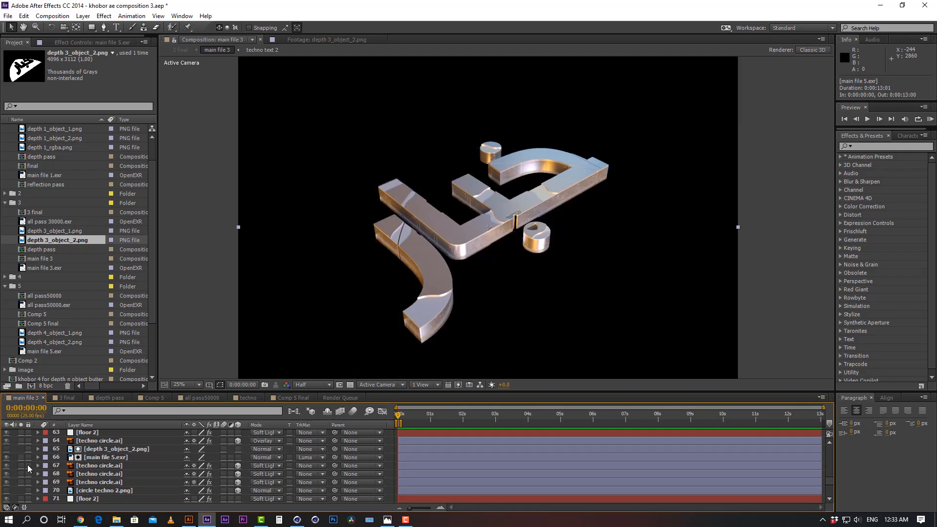
mouse_move(25, 460)
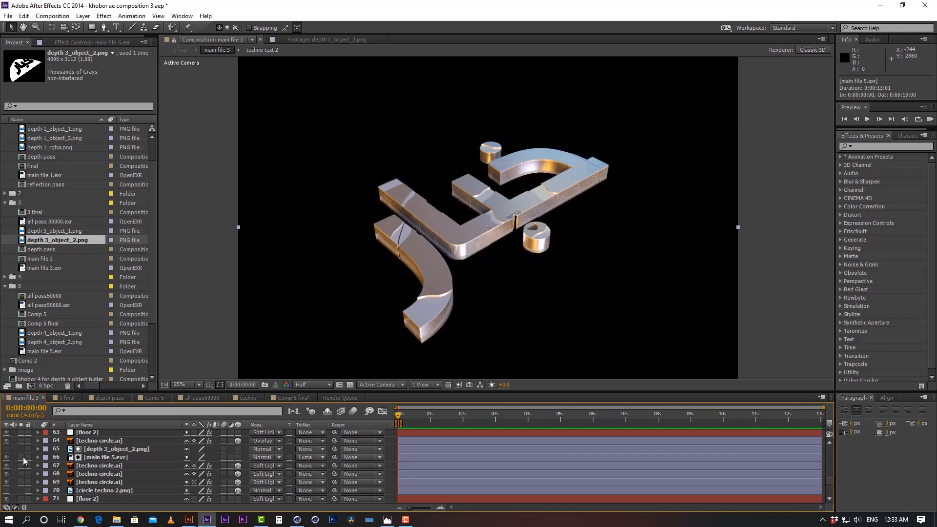
click(350, 385)
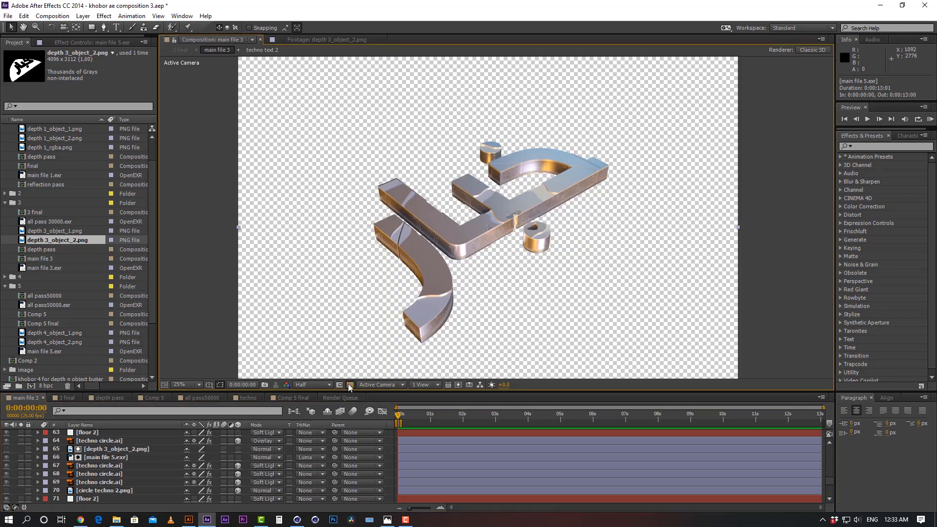
click(349, 385)
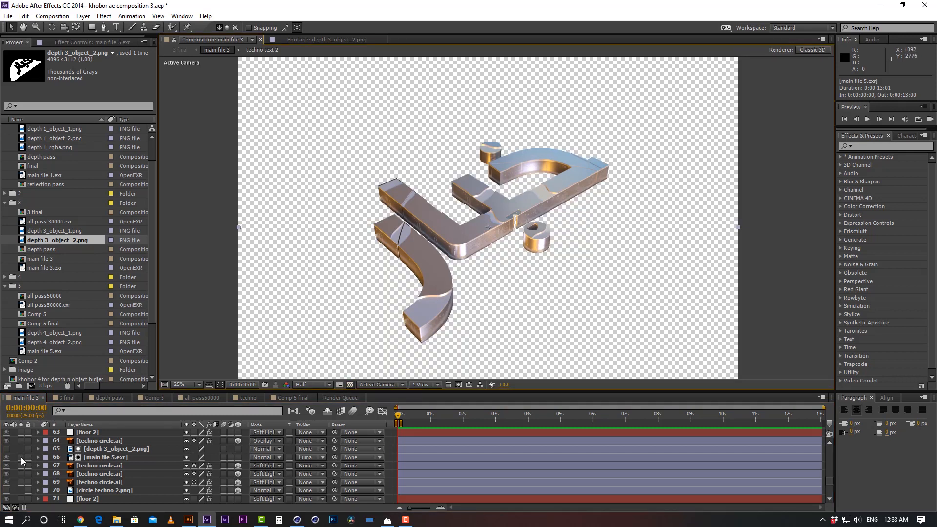
click(6, 456)
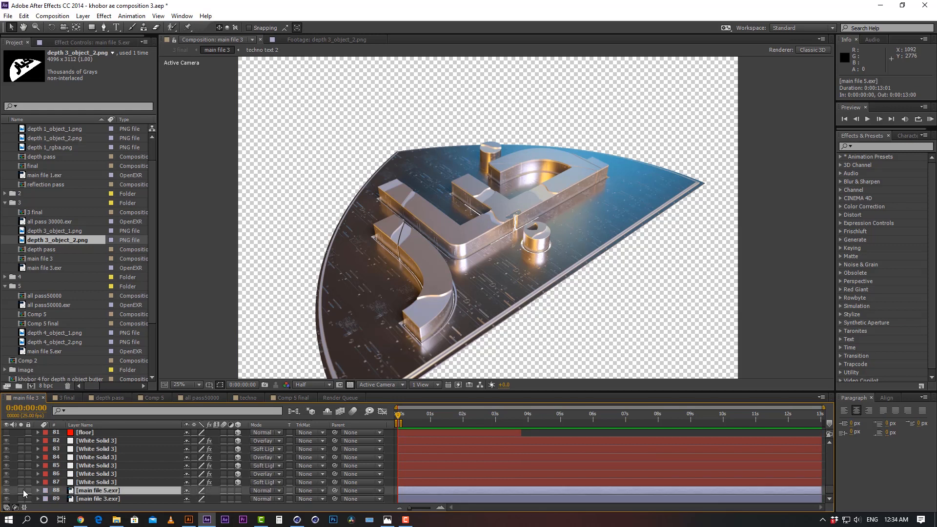
click(7, 490)
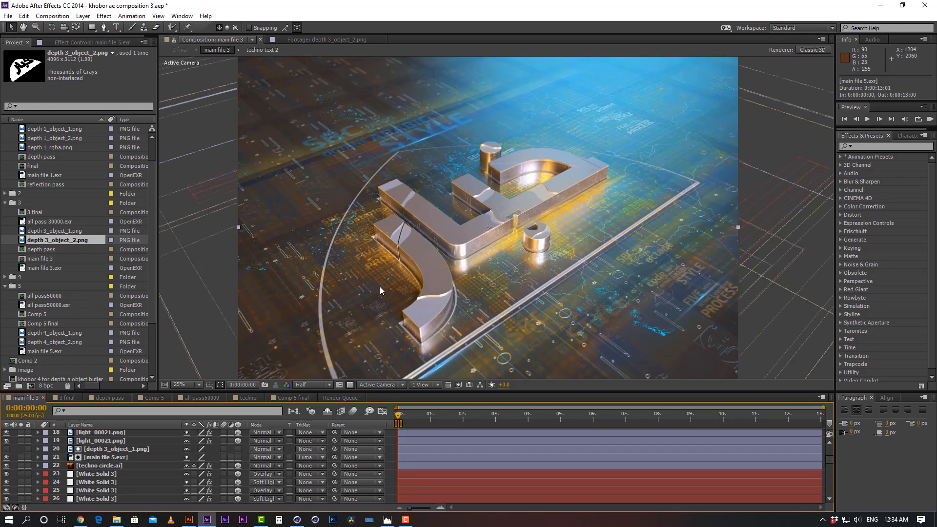
mouse_move(485, 247)
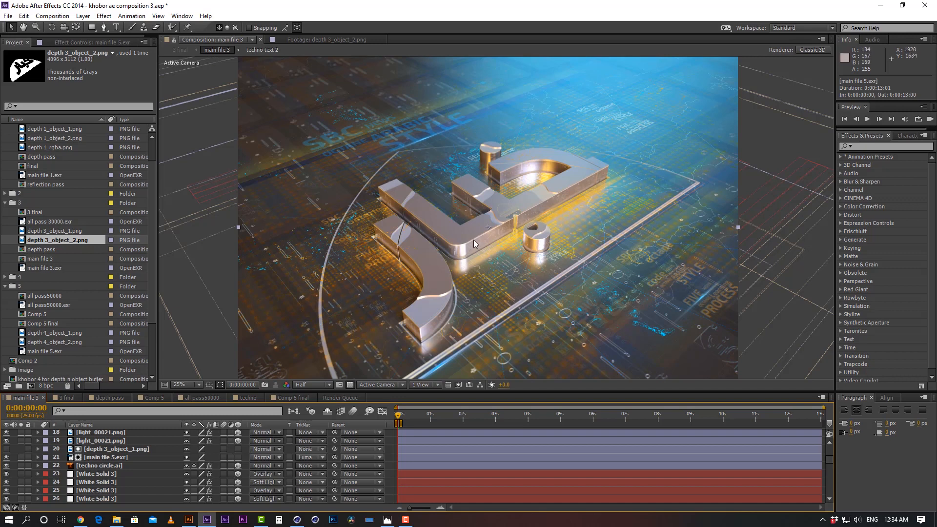
mouse_move(523, 233)
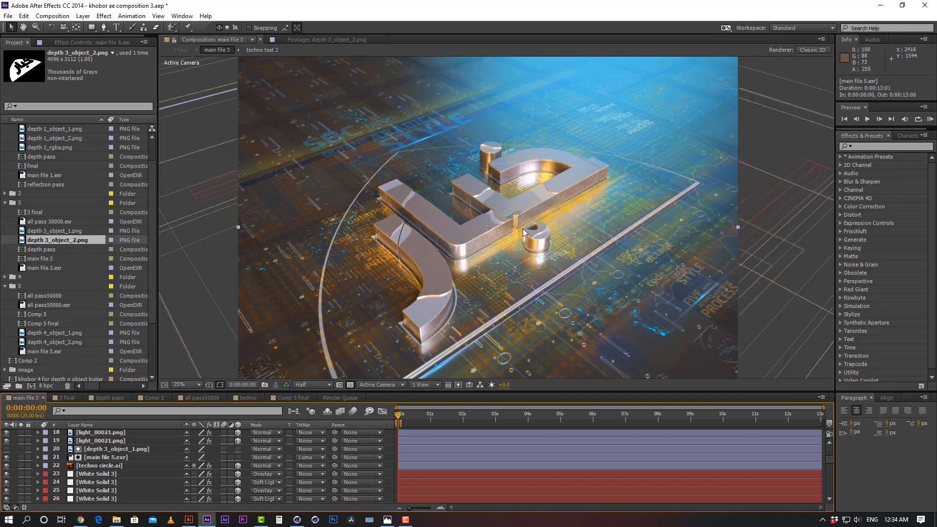
mouse_move(484, 284)
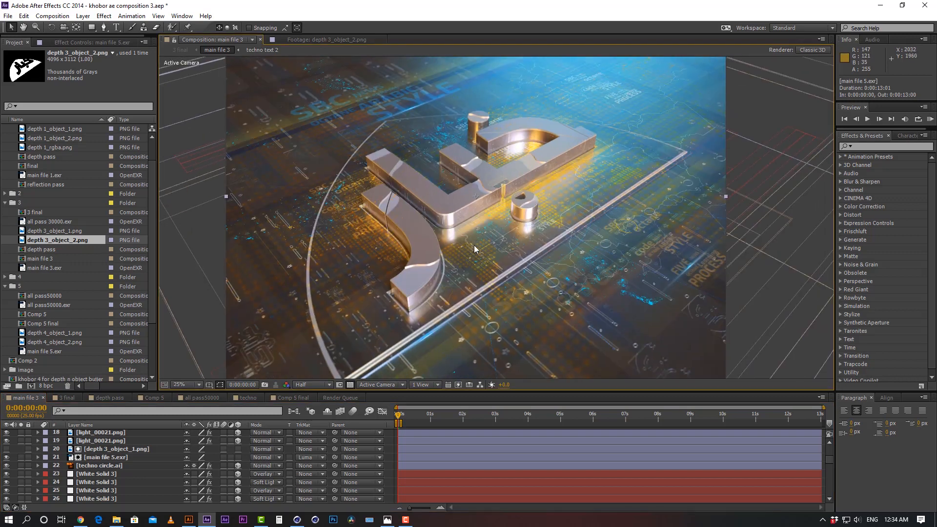
mouse_move(476, 251)
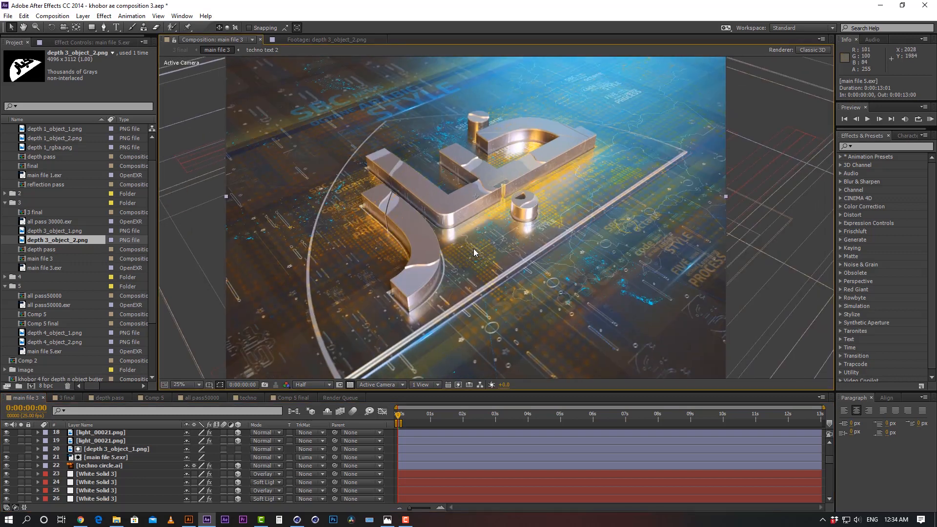
mouse_move(425, 248)
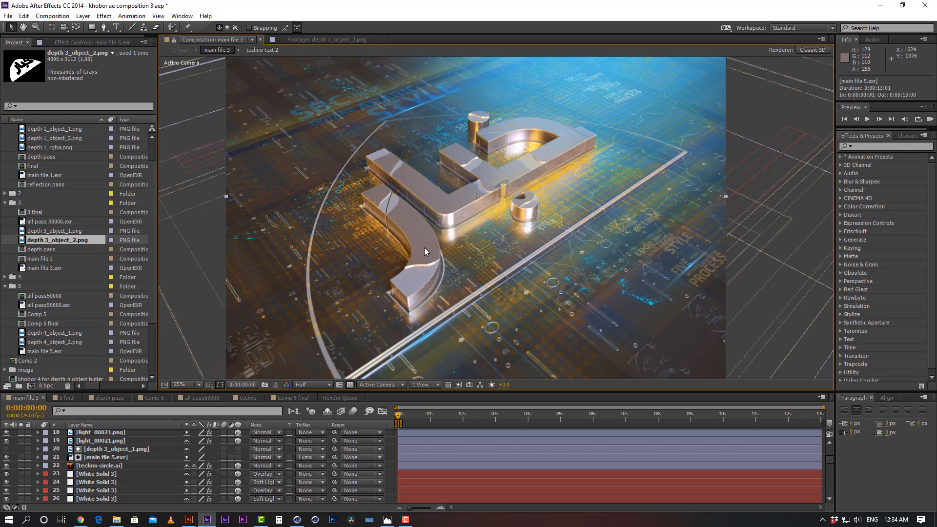
mouse_move(515, 202)
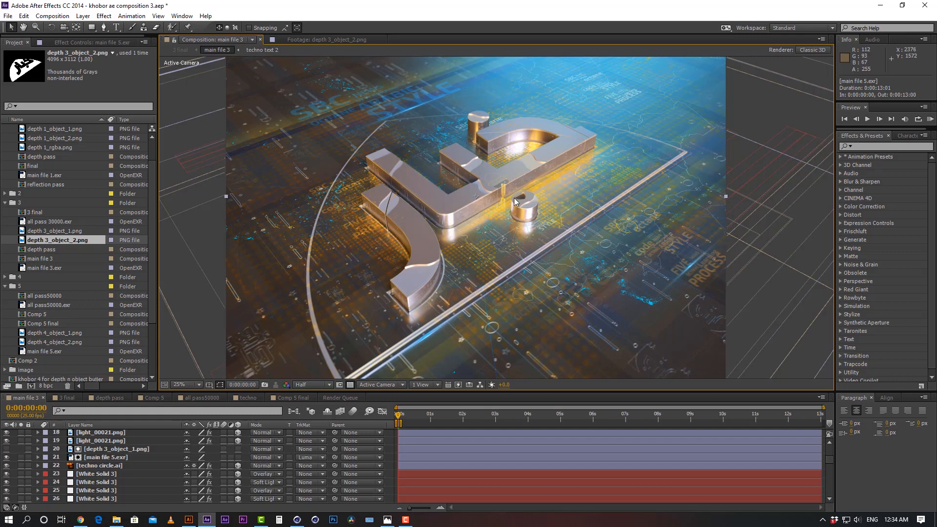
mouse_move(520, 187)
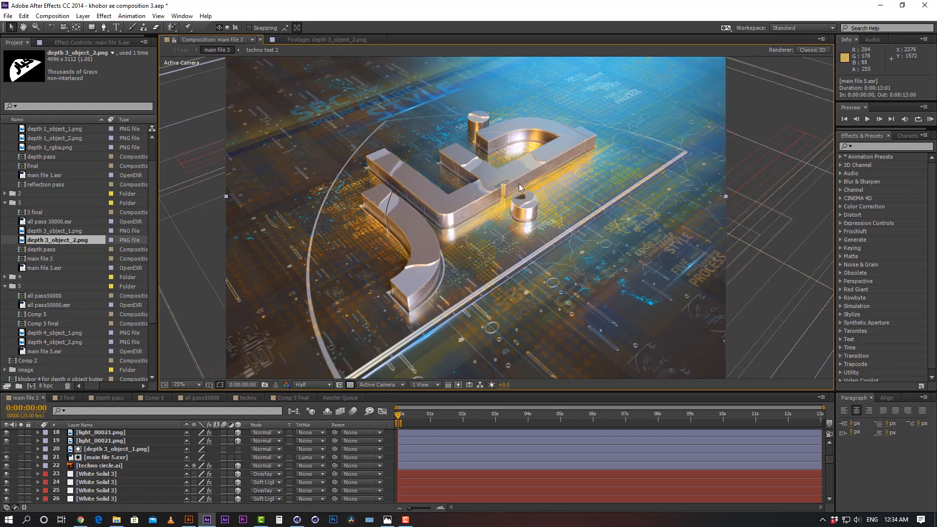
mouse_move(540, 187)
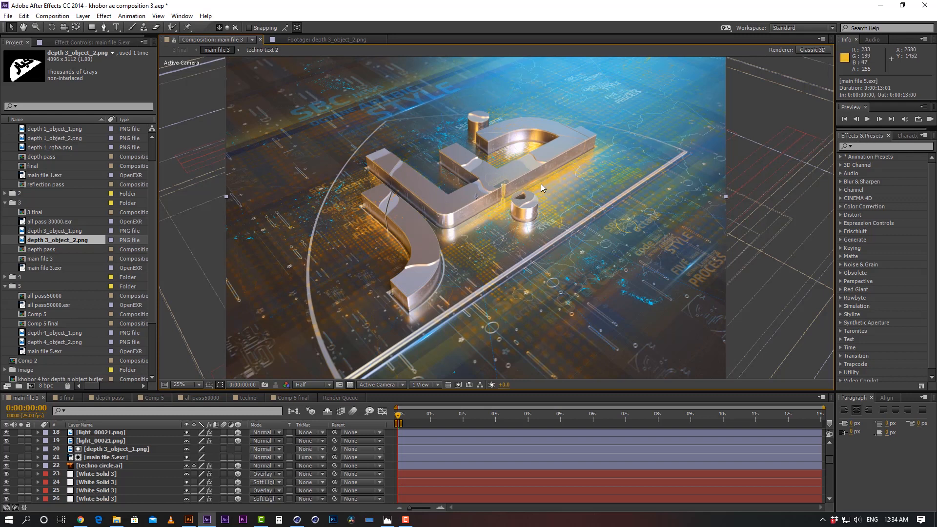
mouse_move(533, 189)
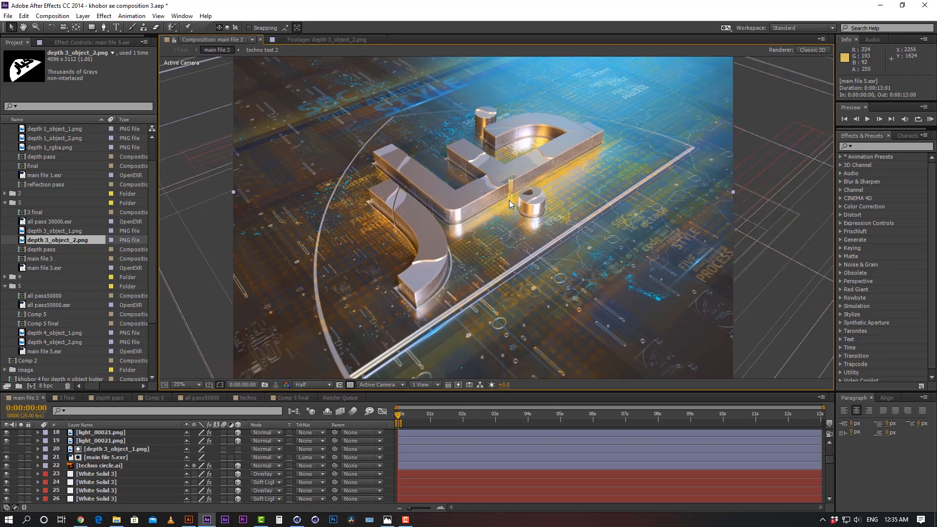
scroll(down, 3)
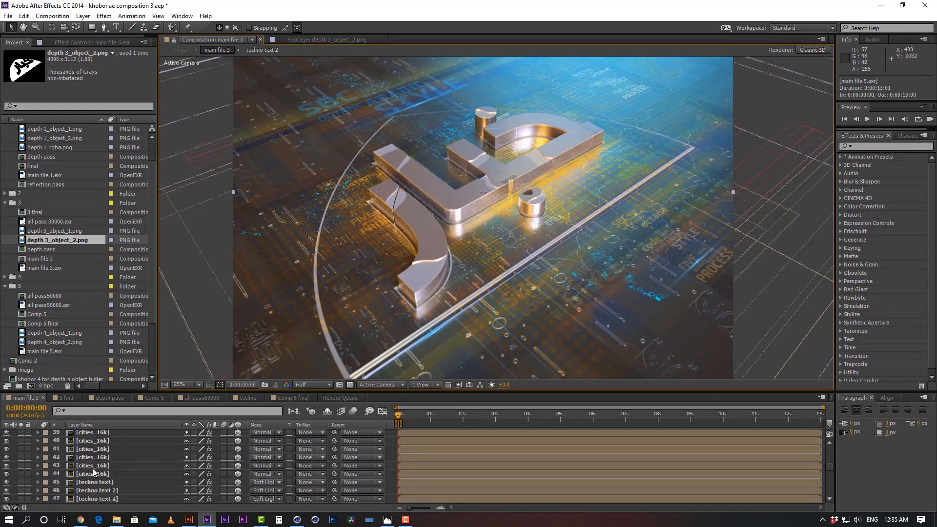
scroll(down, 3)
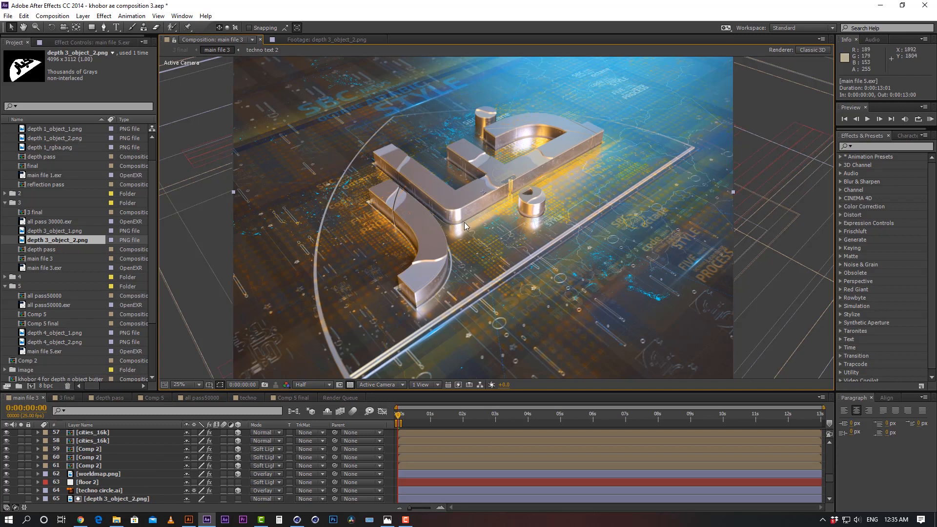
mouse_move(499, 225)
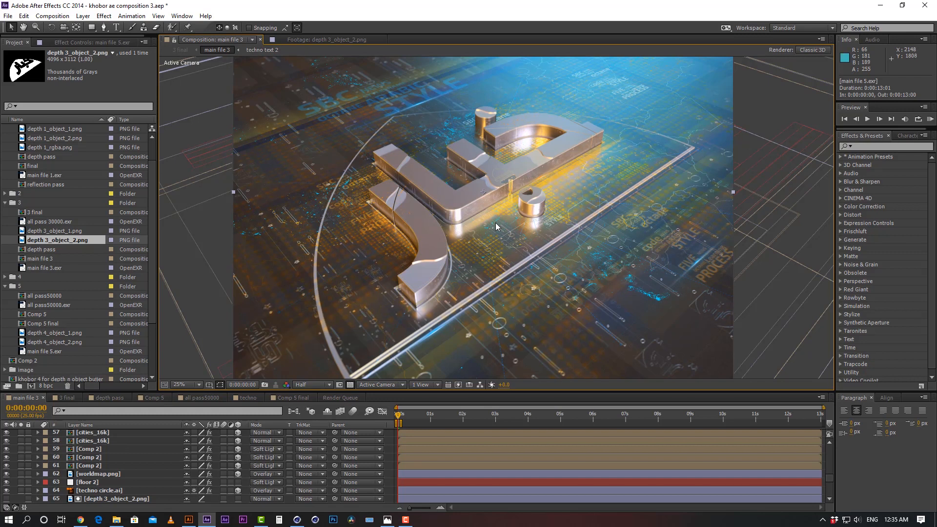
mouse_move(494, 228)
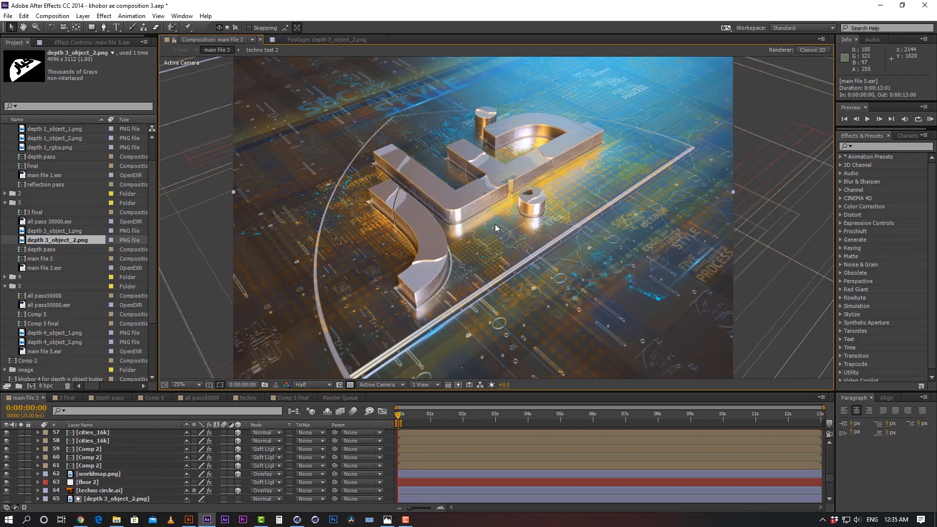
scroll(up, 3)
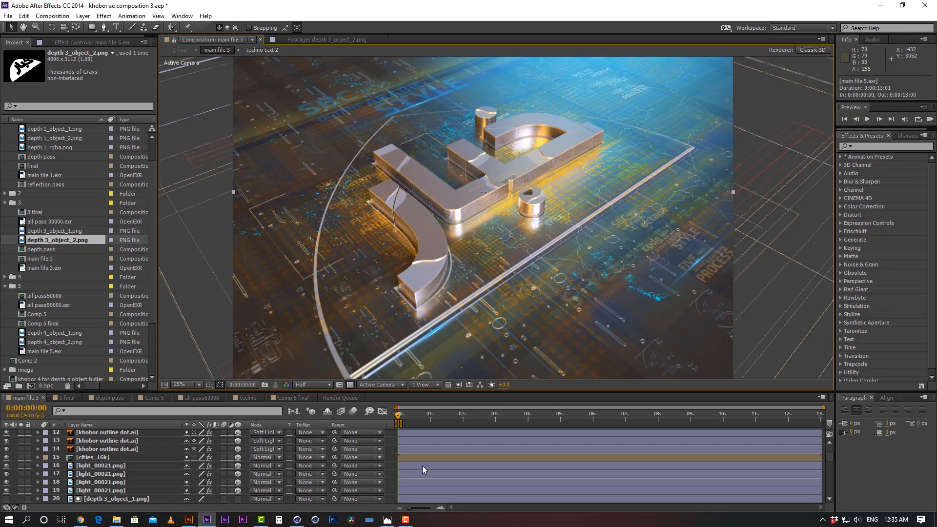
scroll(up, 3)
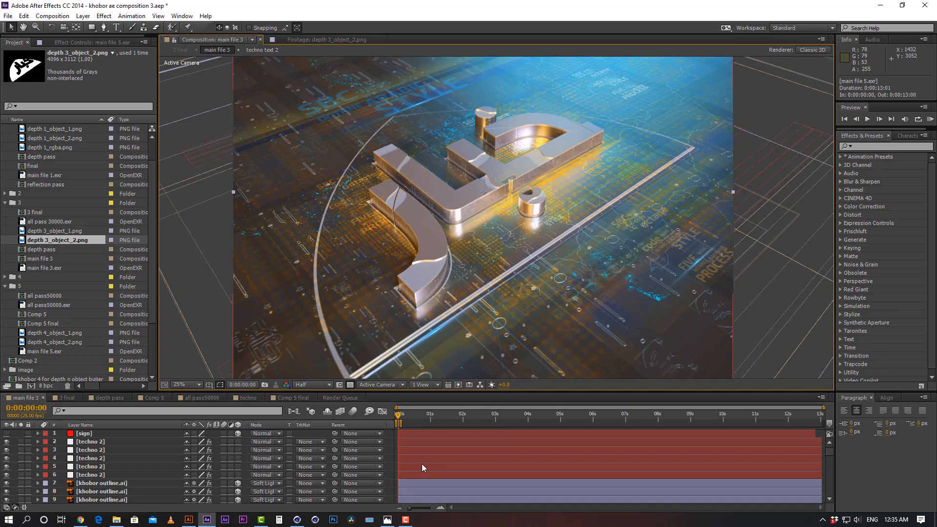
mouse_move(429, 476)
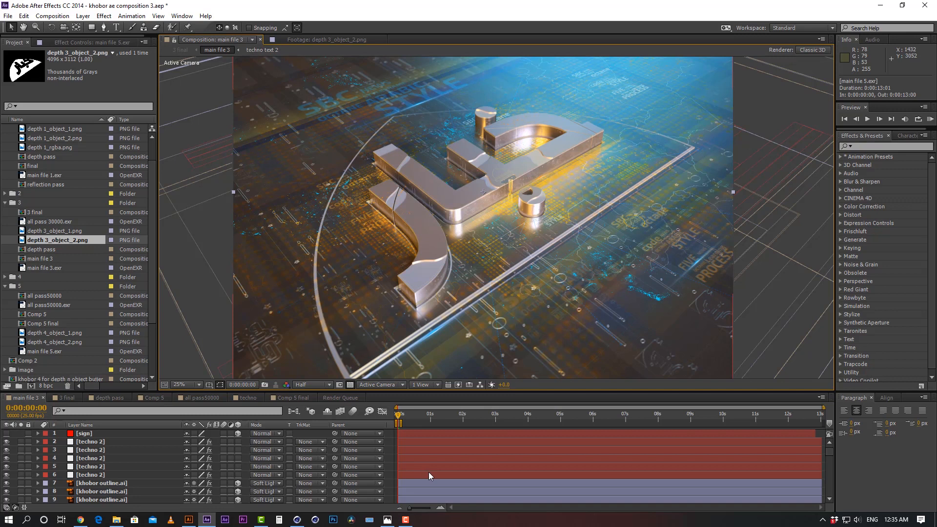
mouse_move(483, 462)
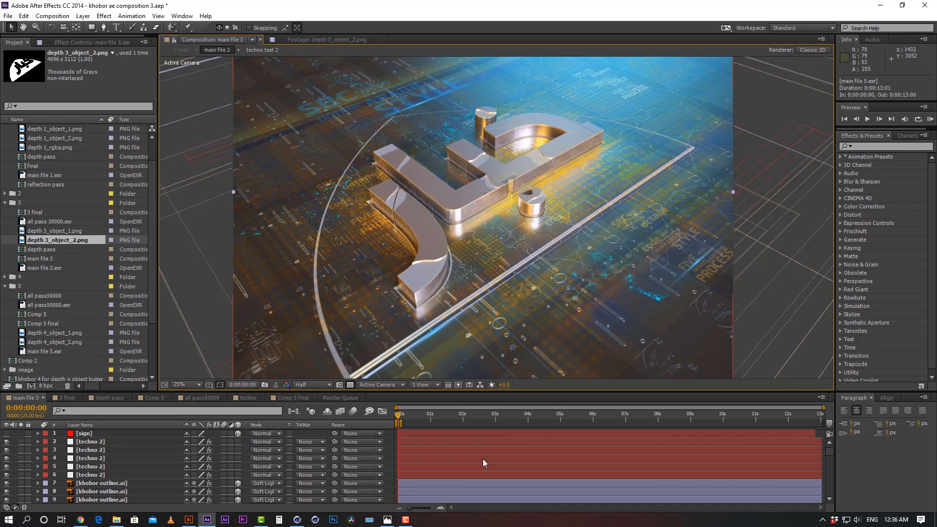
scroll(down, 3)
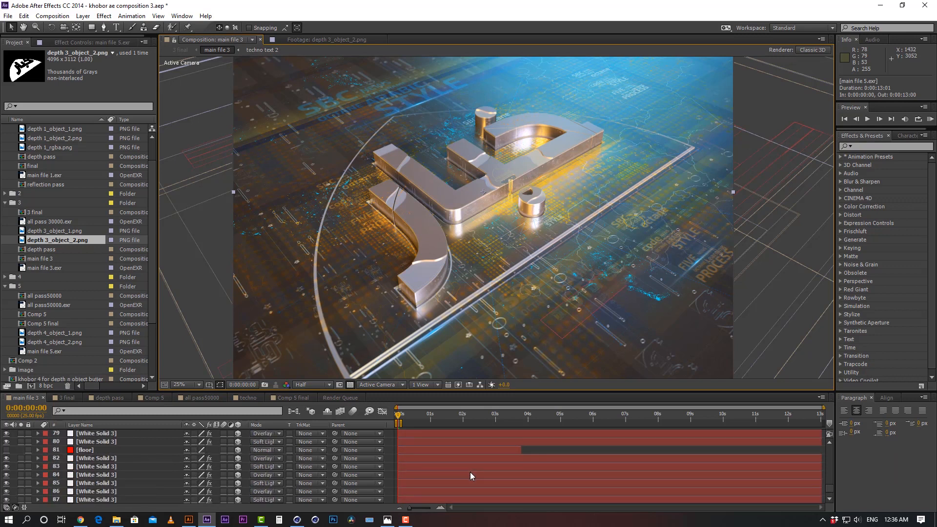
scroll(up, 3)
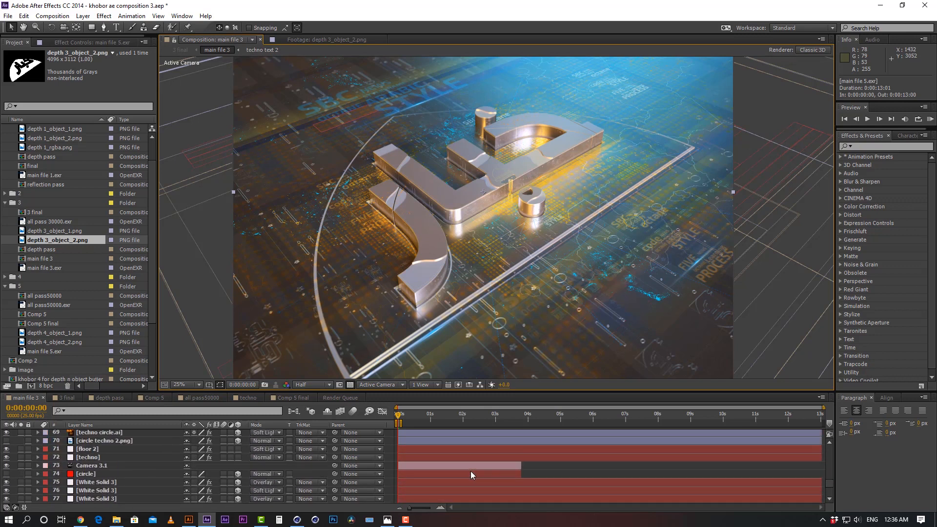
click(93, 465)
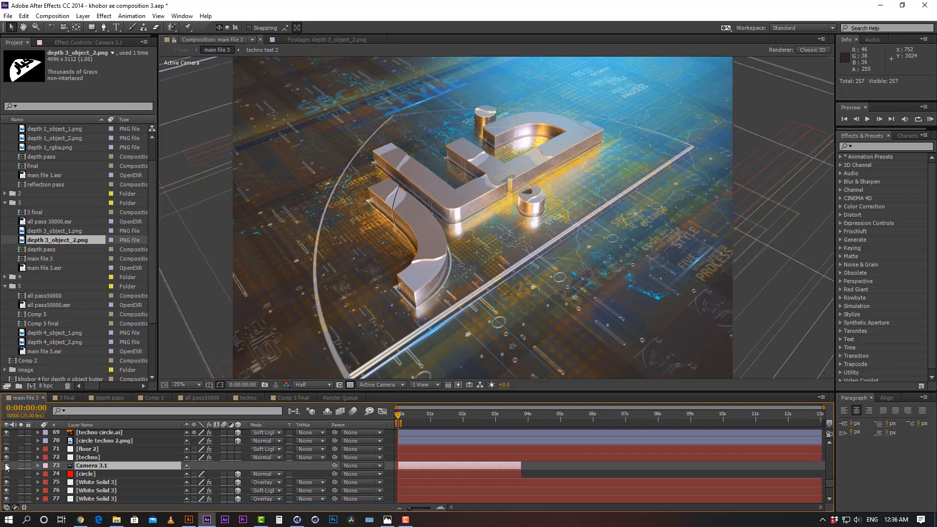
scroll(up, 3)
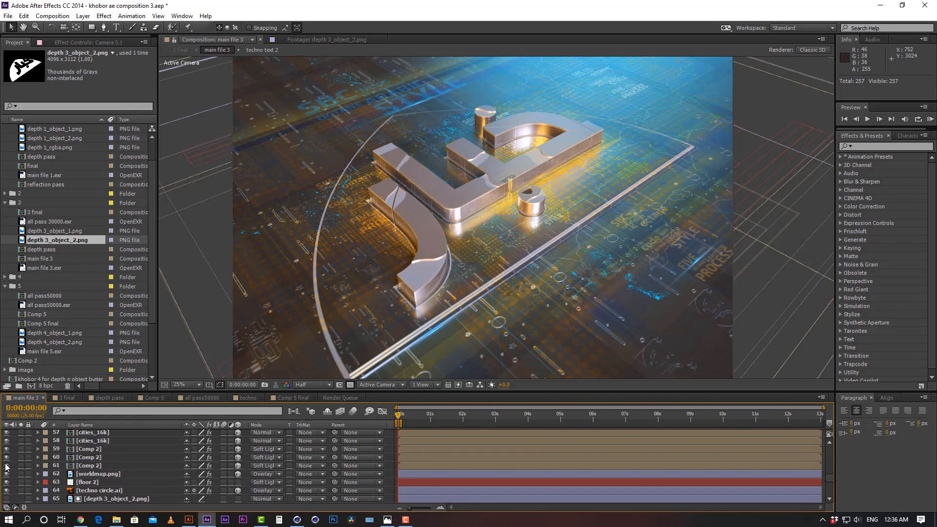
scroll(up, 3)
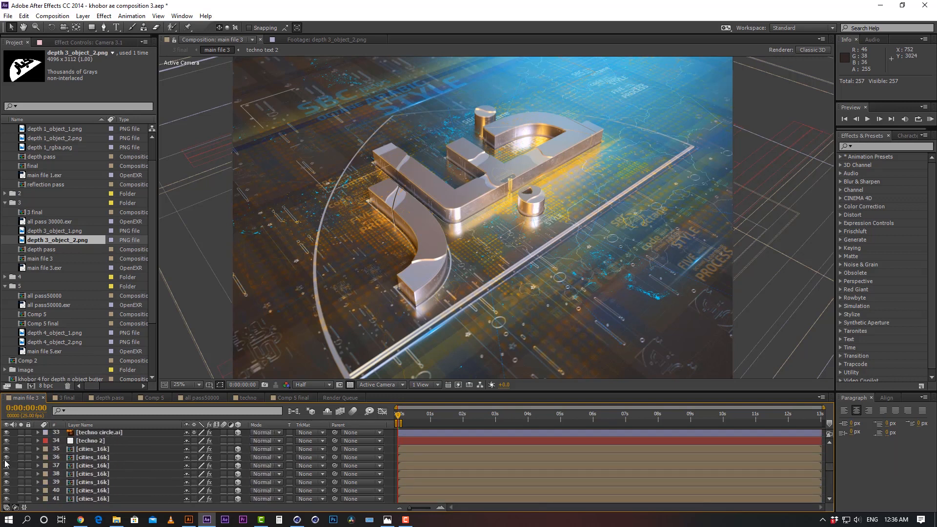
scroll(up, 3)
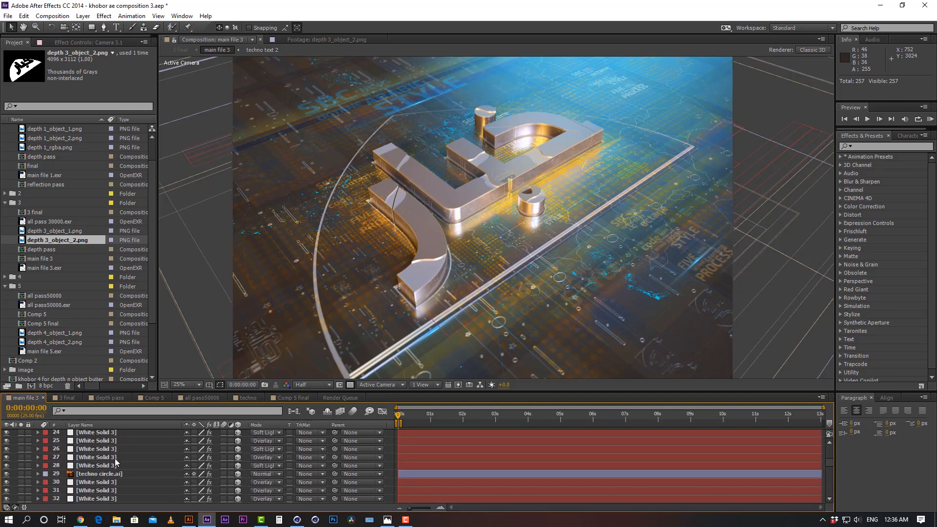
mouse_move(431, 273)
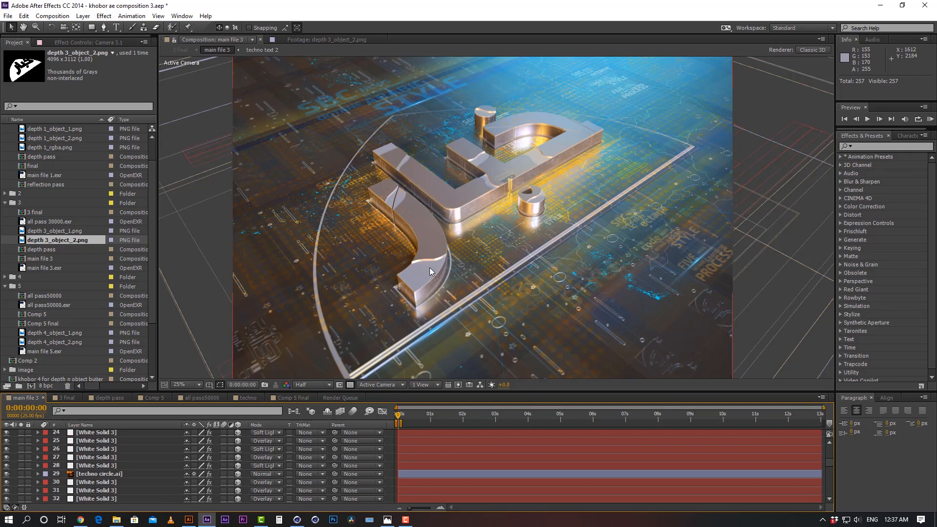
mouse_move(562, 233)
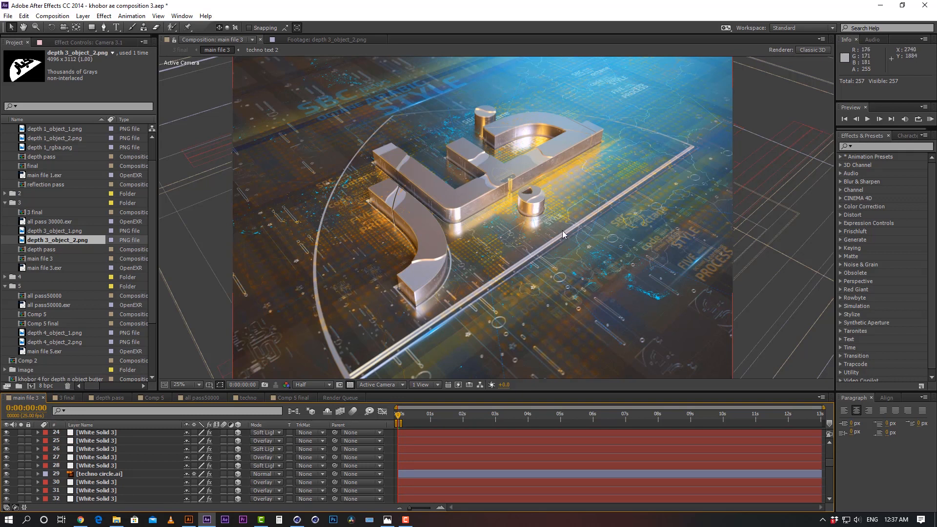
mouse_move(558, 233)
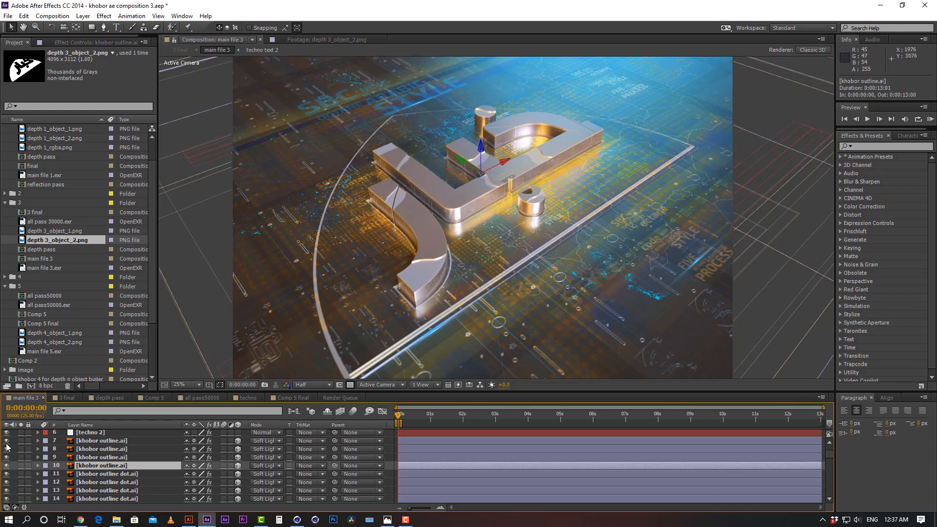
scroll(down, 3)
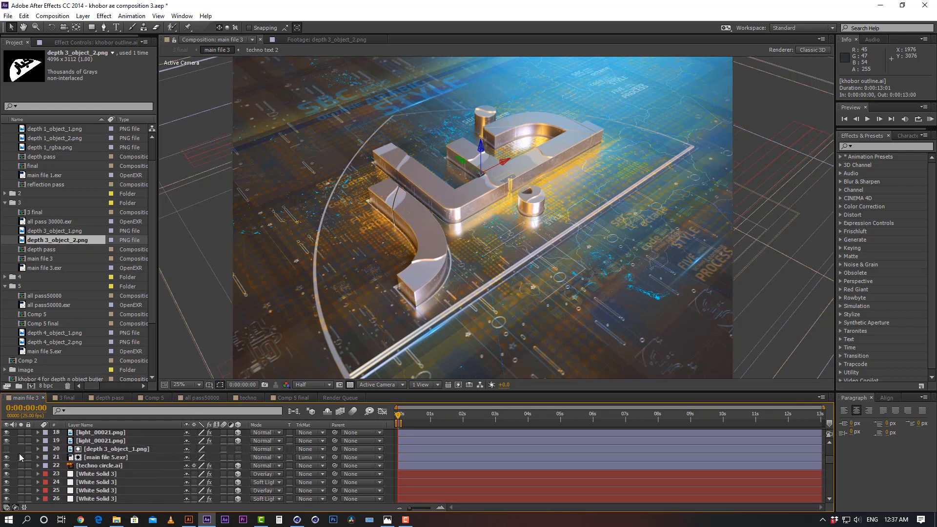
scroll(down, 3)
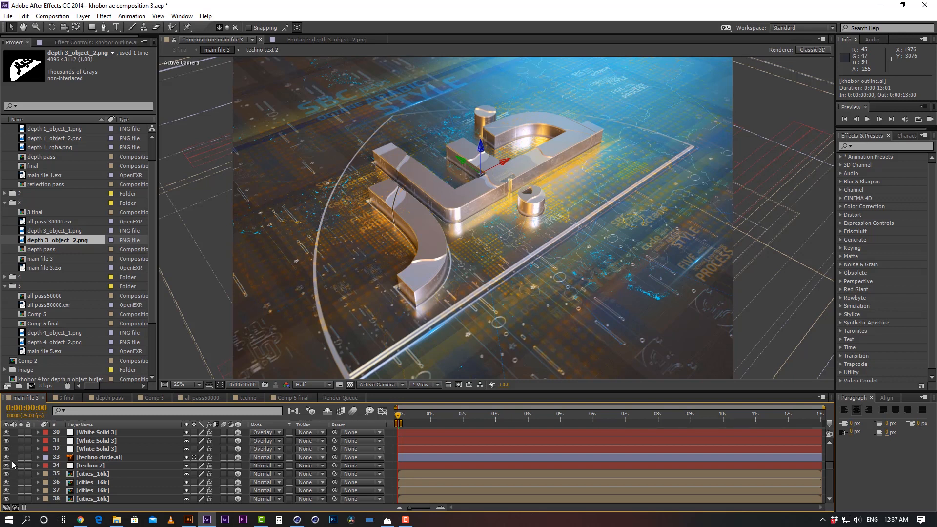
scroll(down, 3)
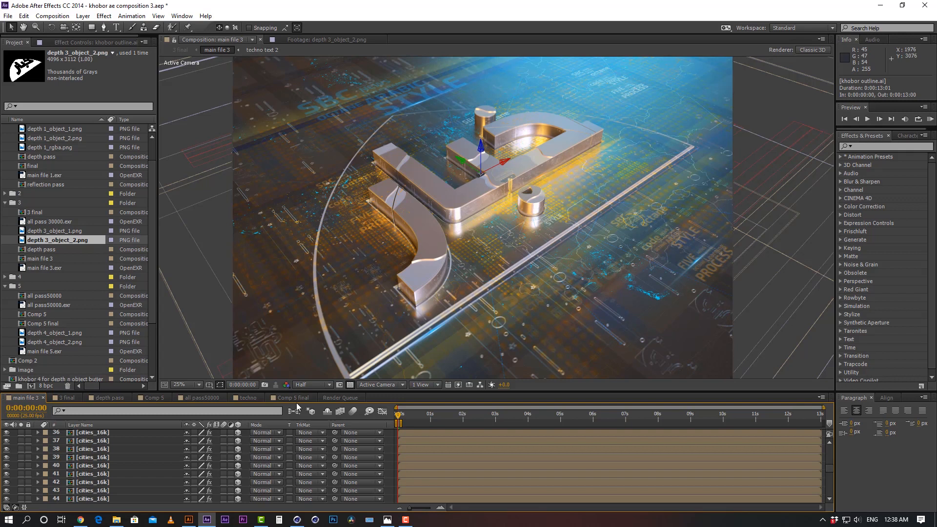
mouse_move(533, 228)
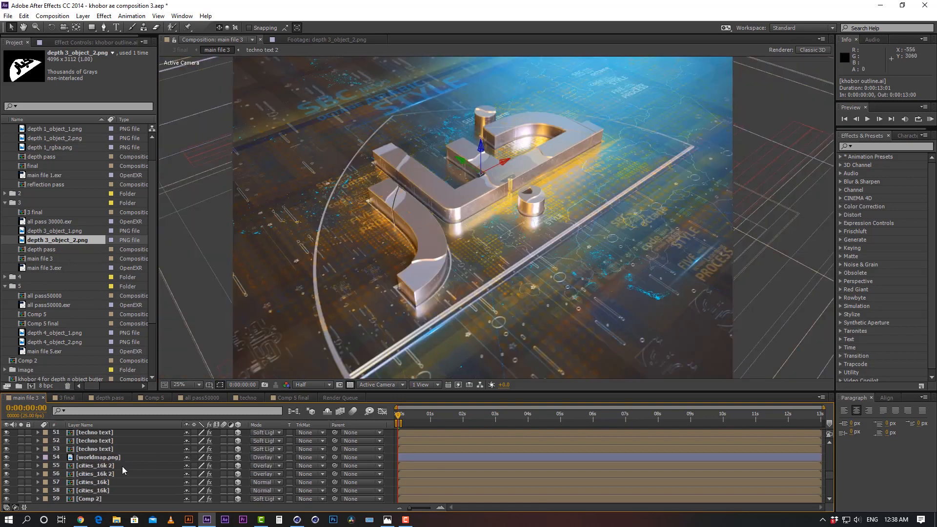
scroll(down, 3)
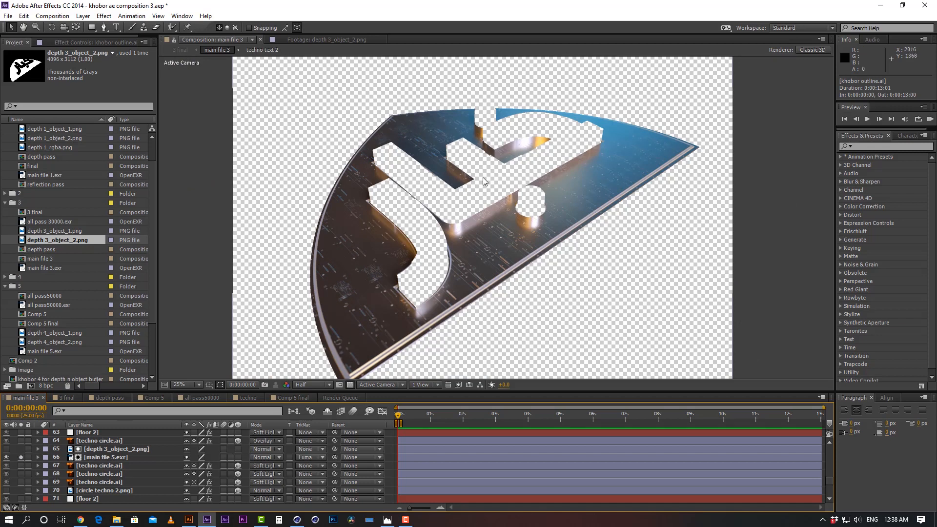
mouse_move(482, 175)
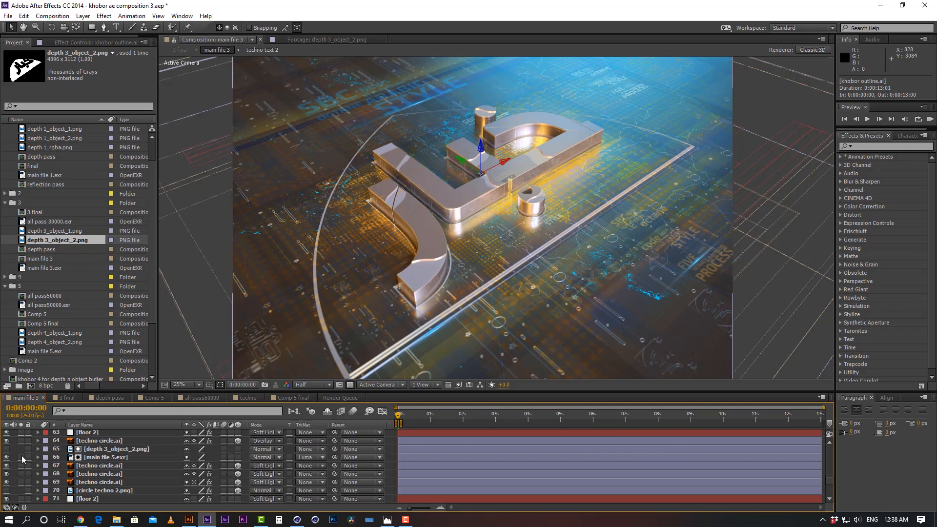
mouse_move(562, 207)
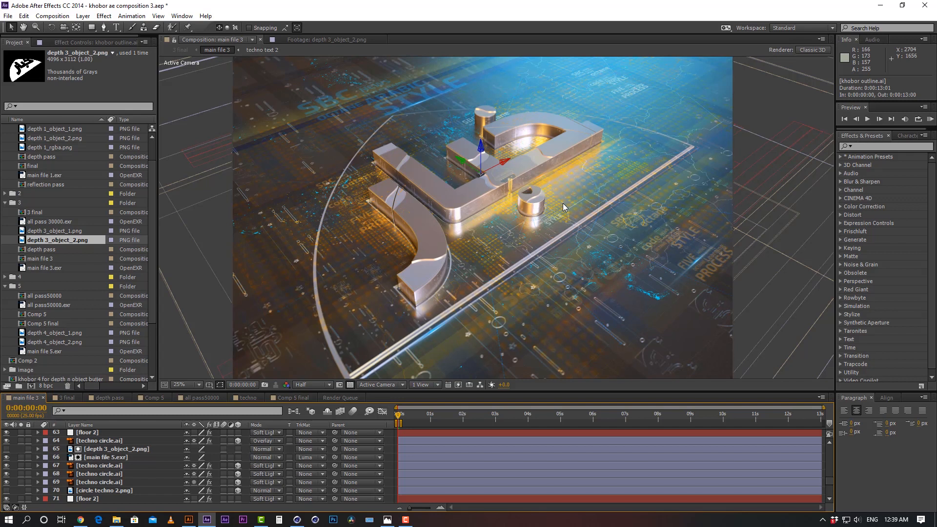